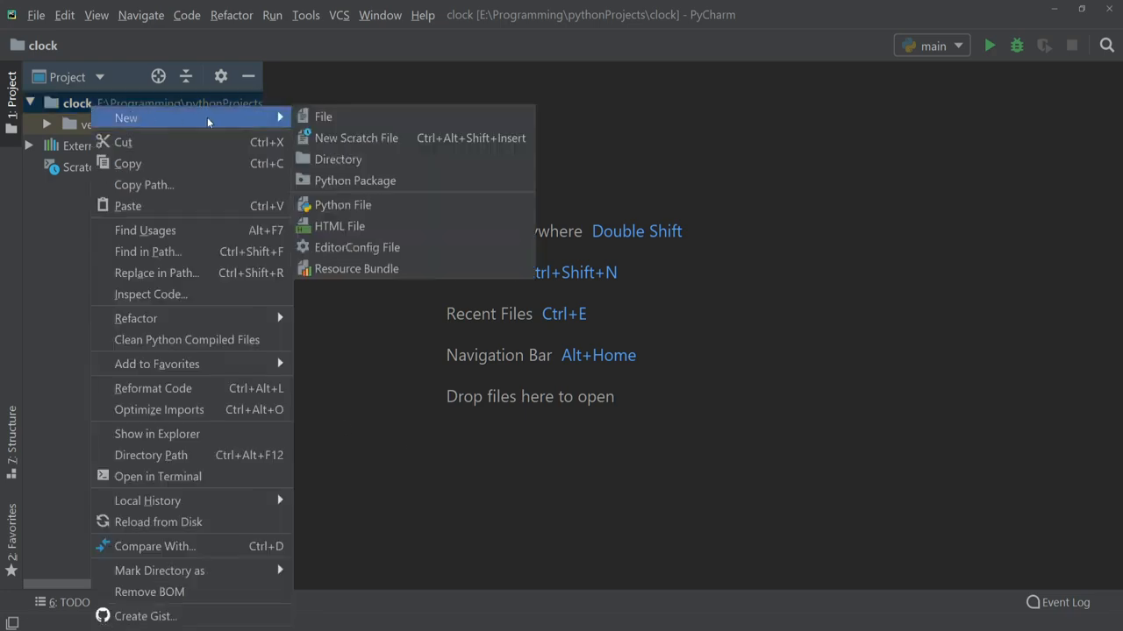
- Create a new Python file named main.py in the clock project
left_click(343, 205)
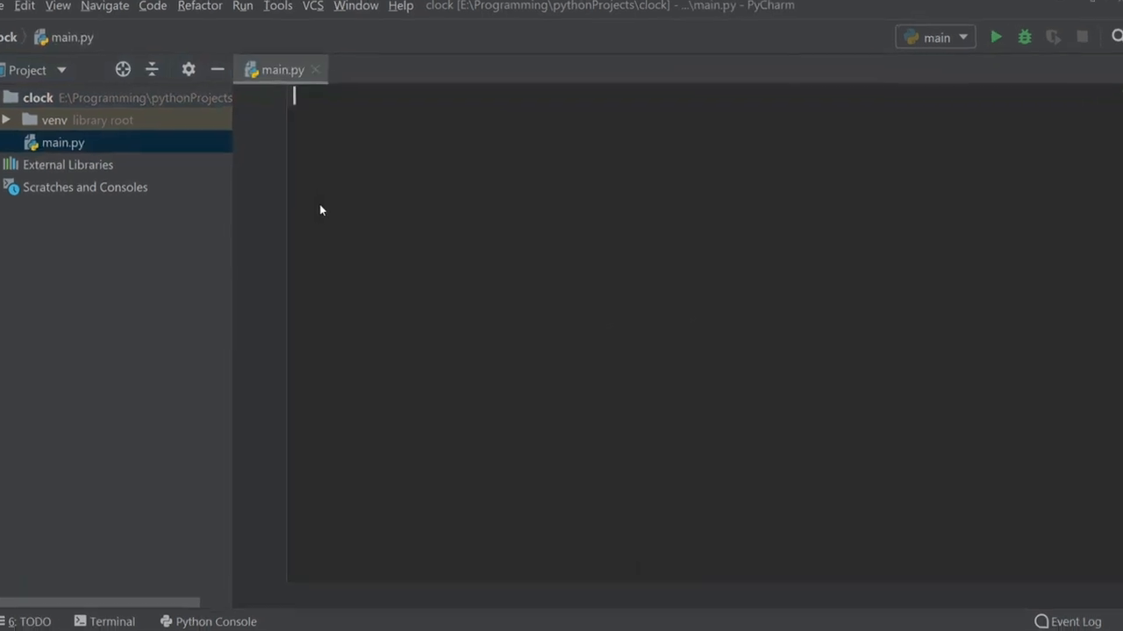
- Add wildcard imports from tkinter and tkinter.ttk
type("from tkinter")
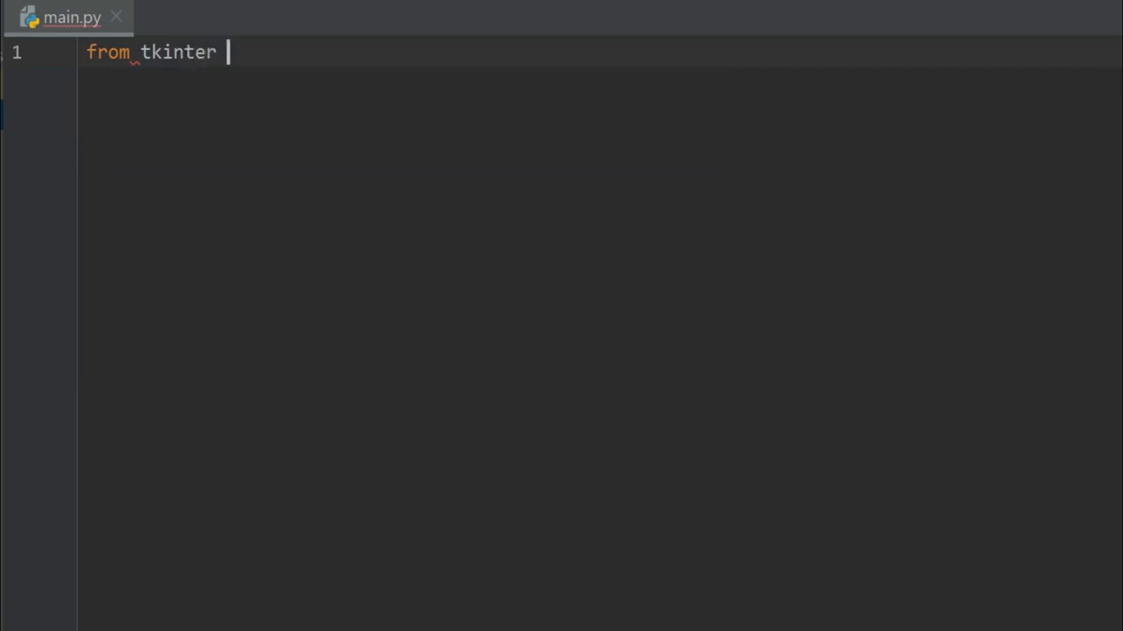
type("import *")
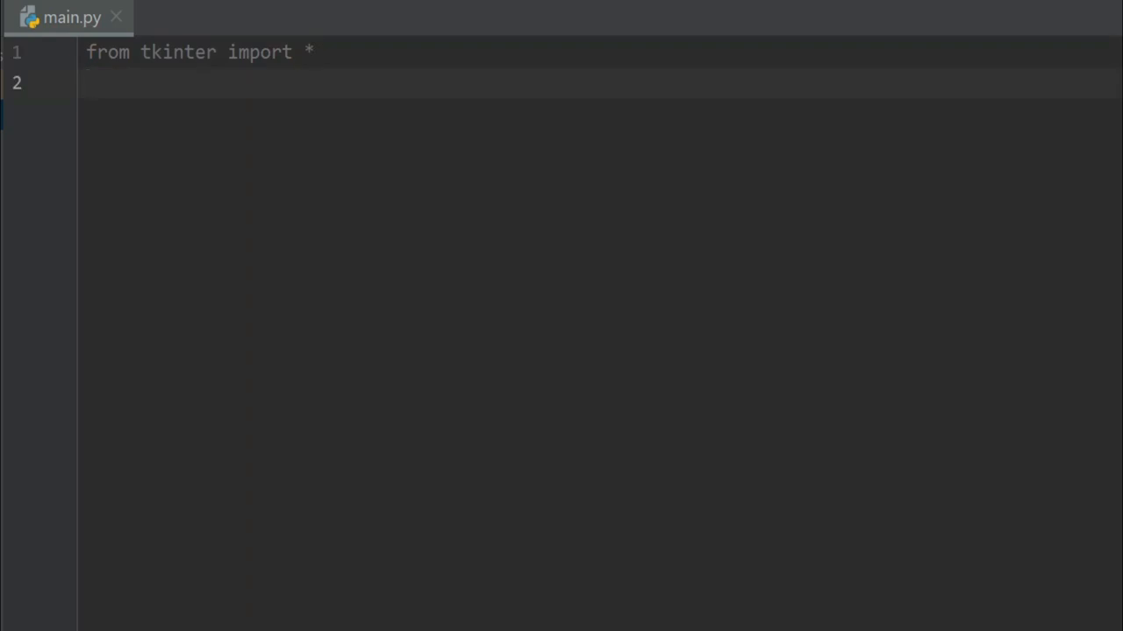
type("from t")
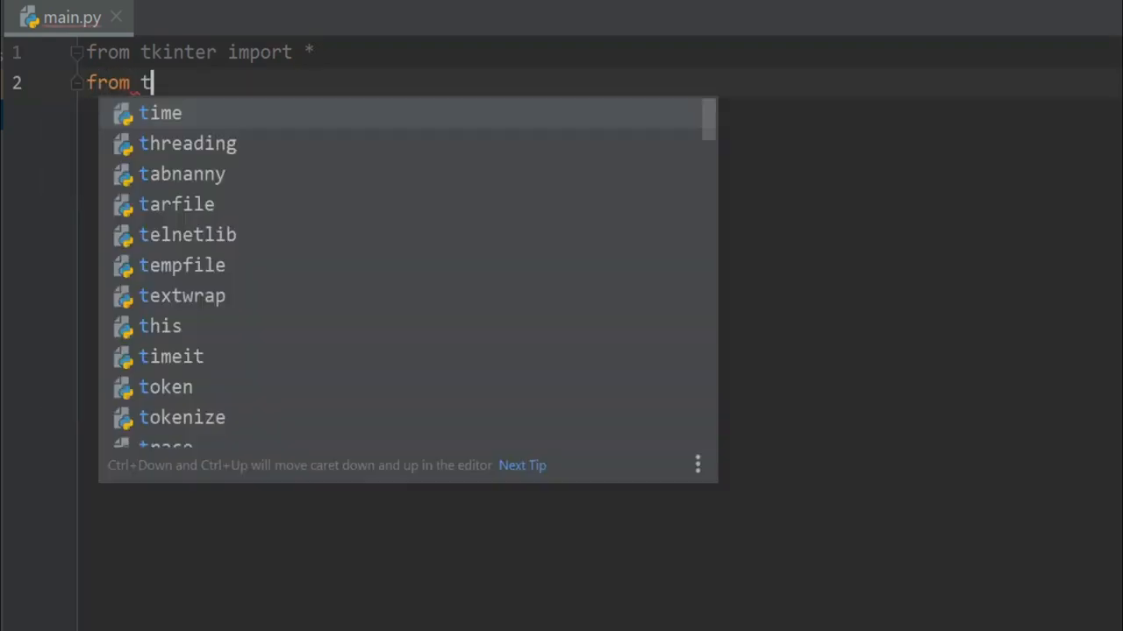
type("kinter.")
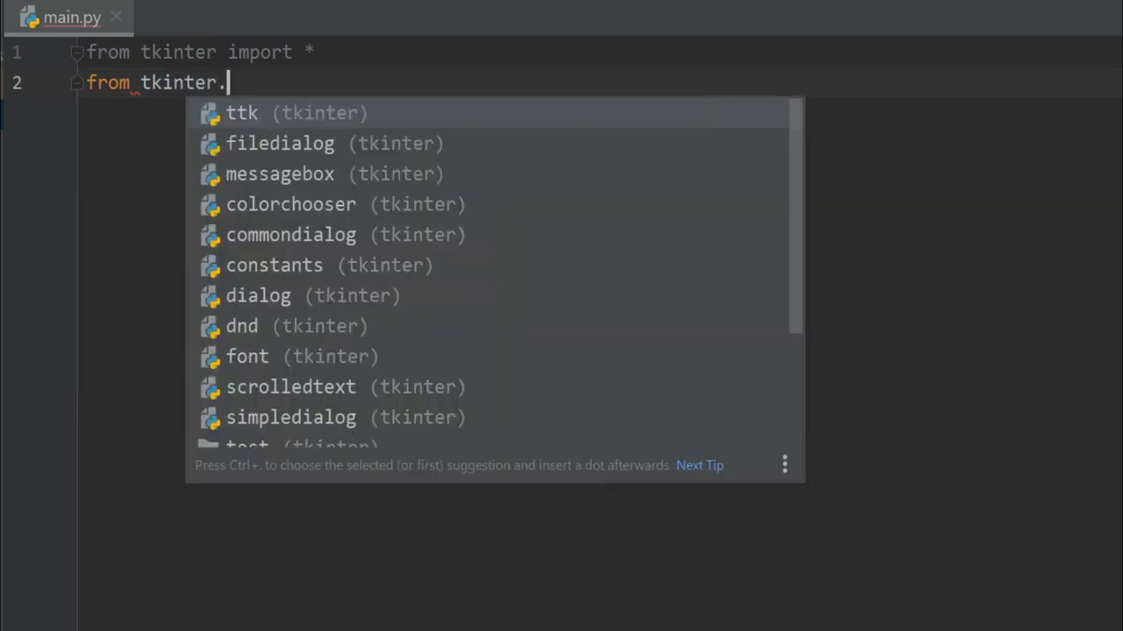
left_click(242, 112)
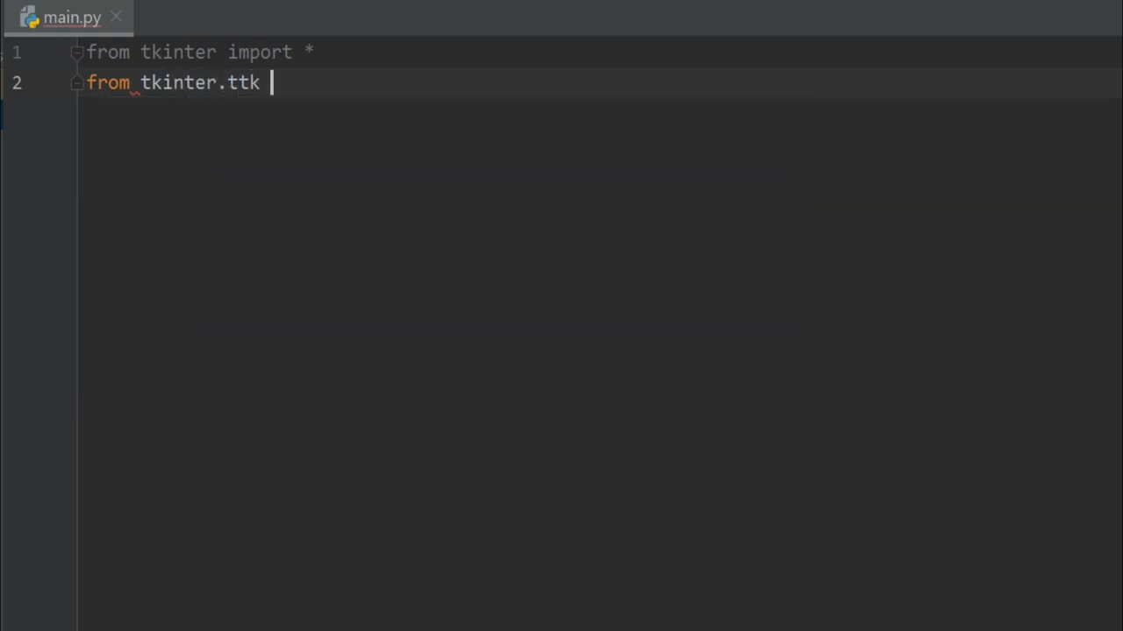
type("import")
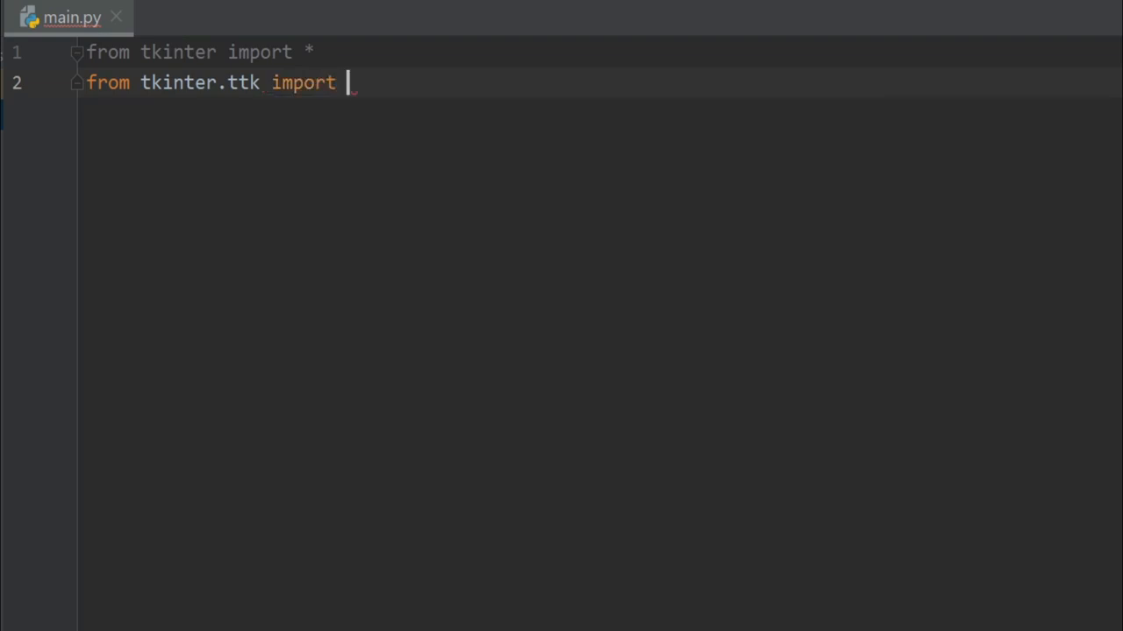
type("*")
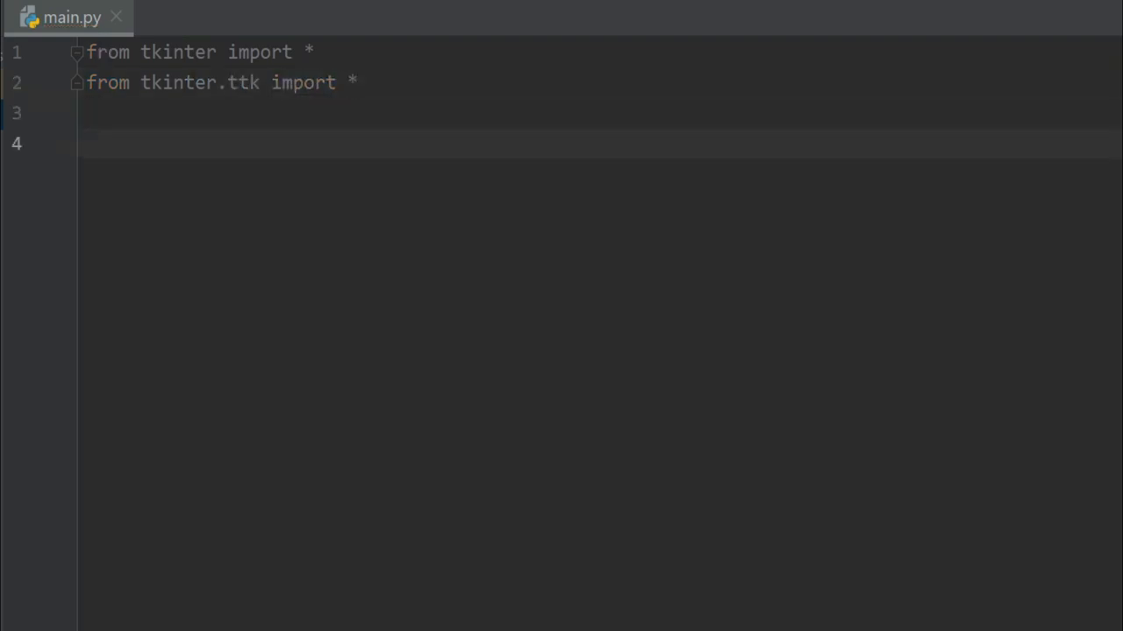
- Import strftime from time and leave a blank line after the imports
type("from")
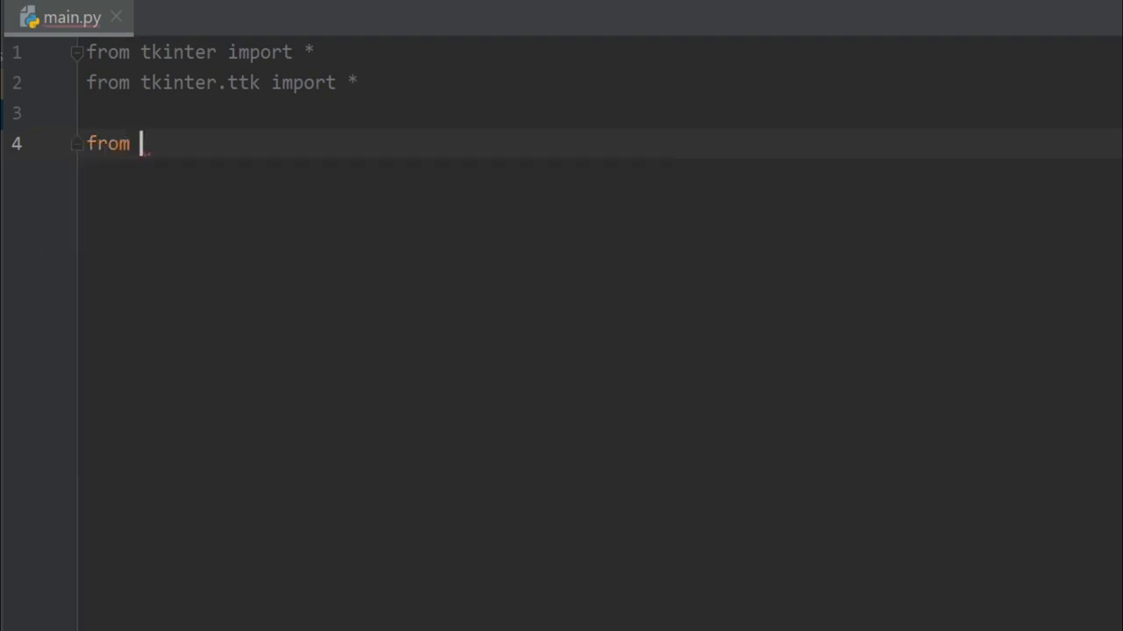
type("time import")
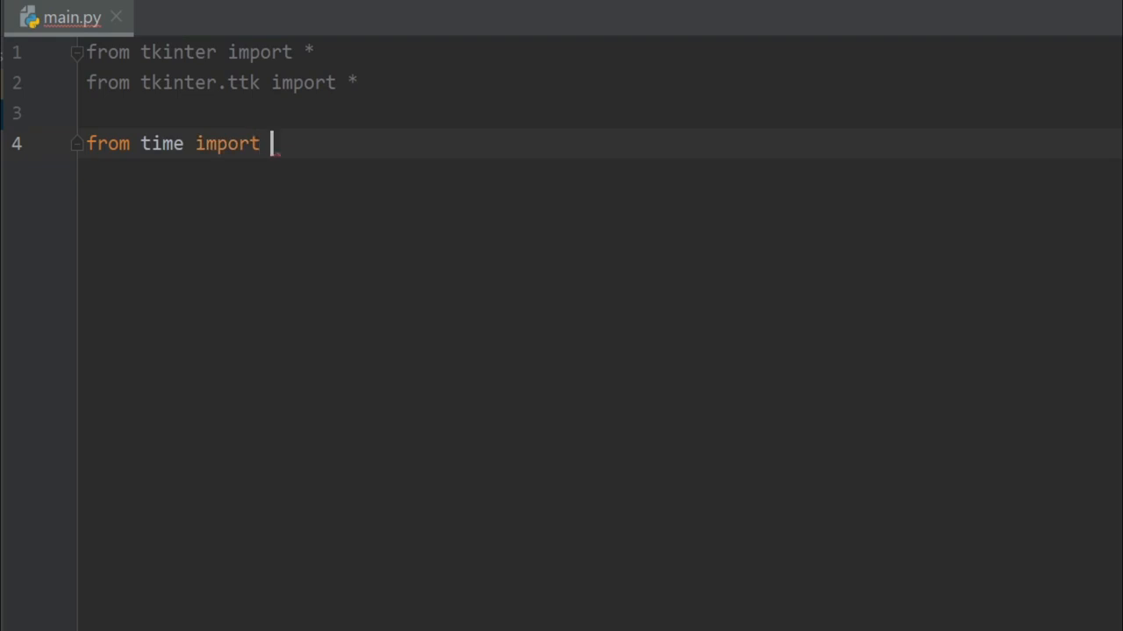
type("str")
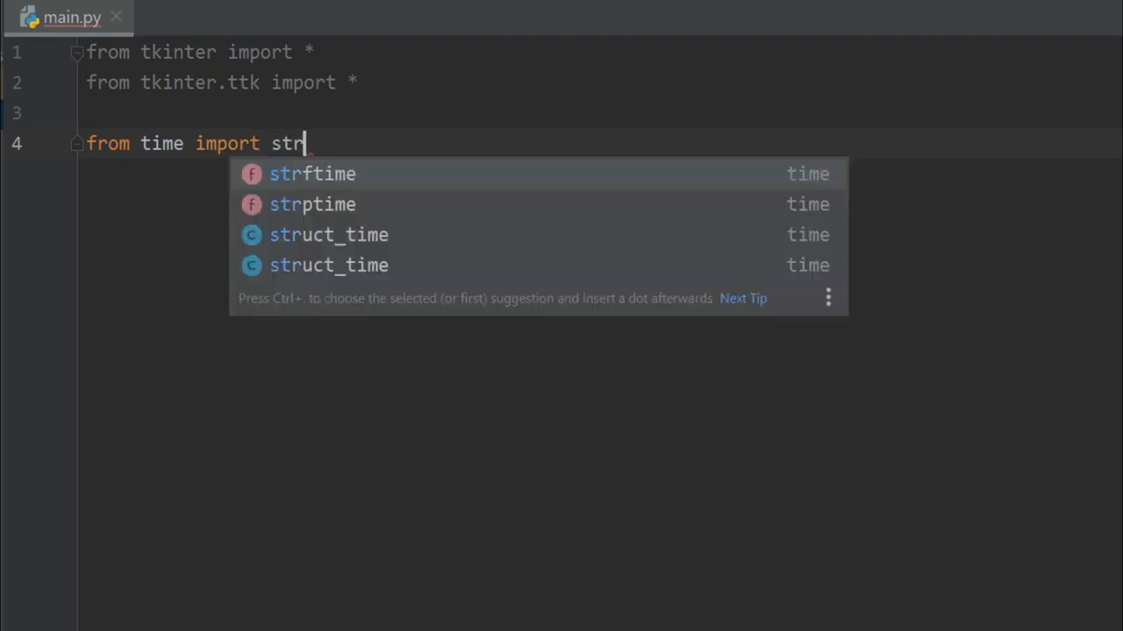
left_click(312, 174)
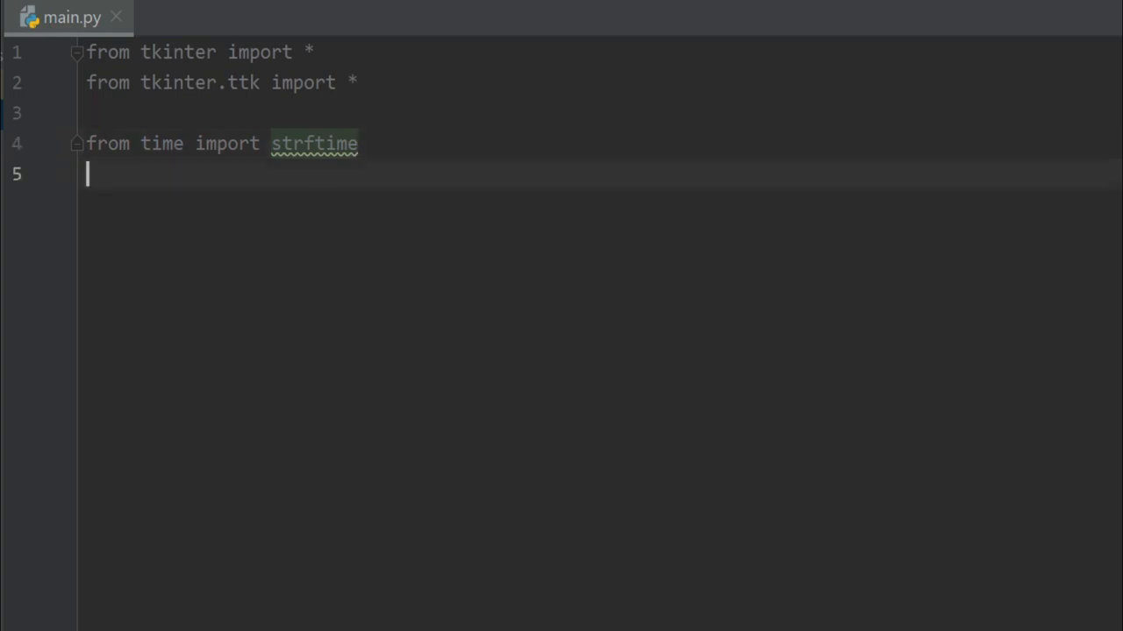
key("enter")
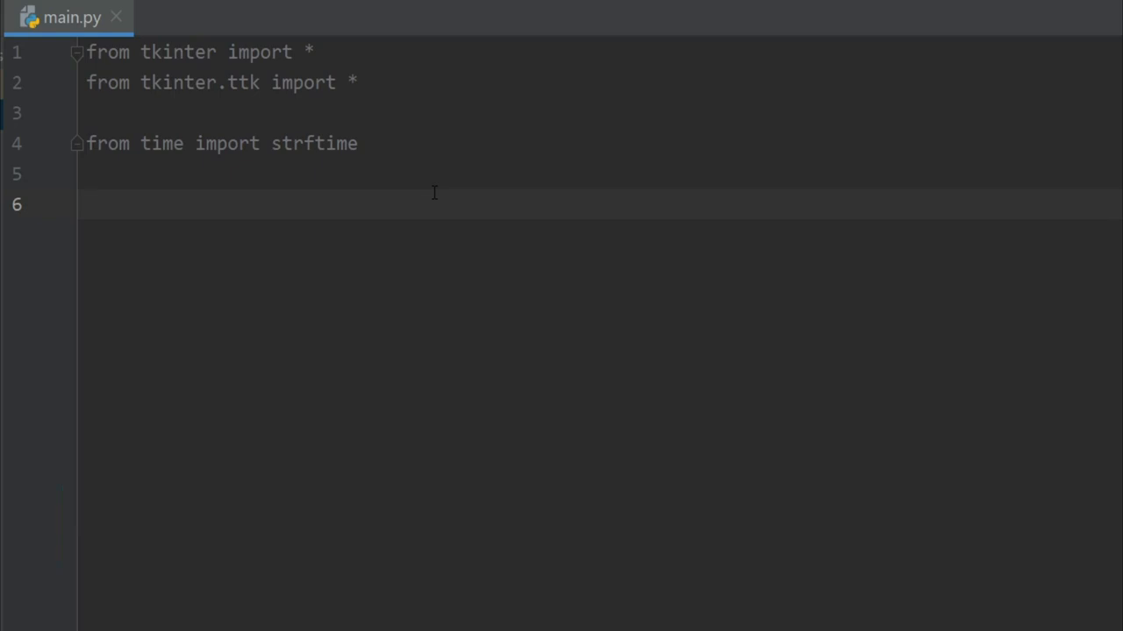
- Write root = Tk() and root.title("Clock") below the imports
type("root =")
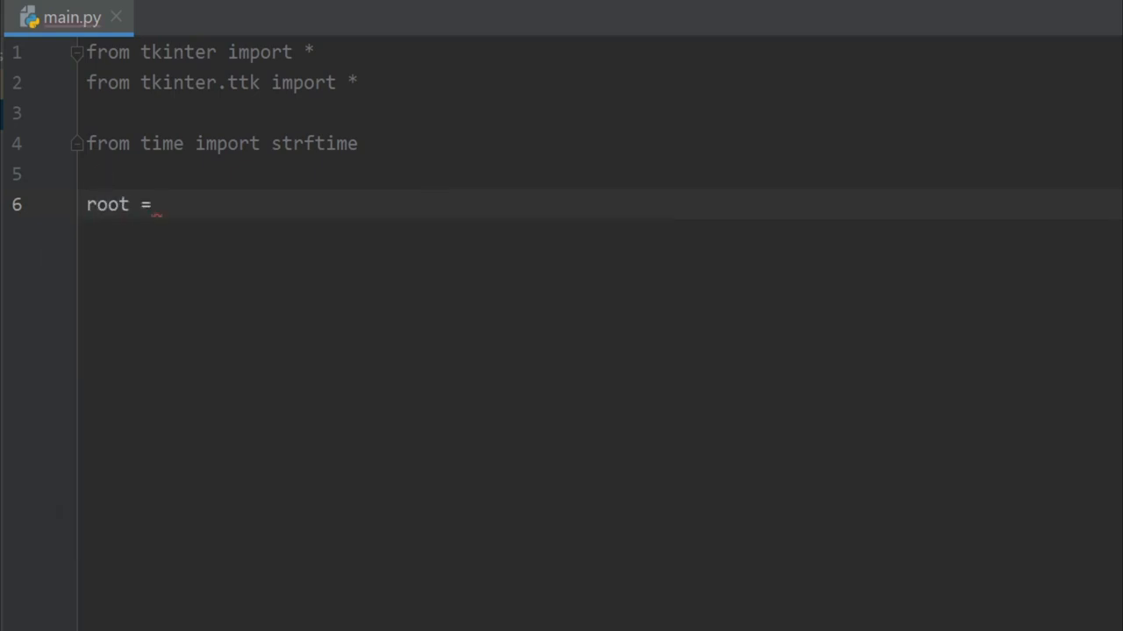
type("Tk(")
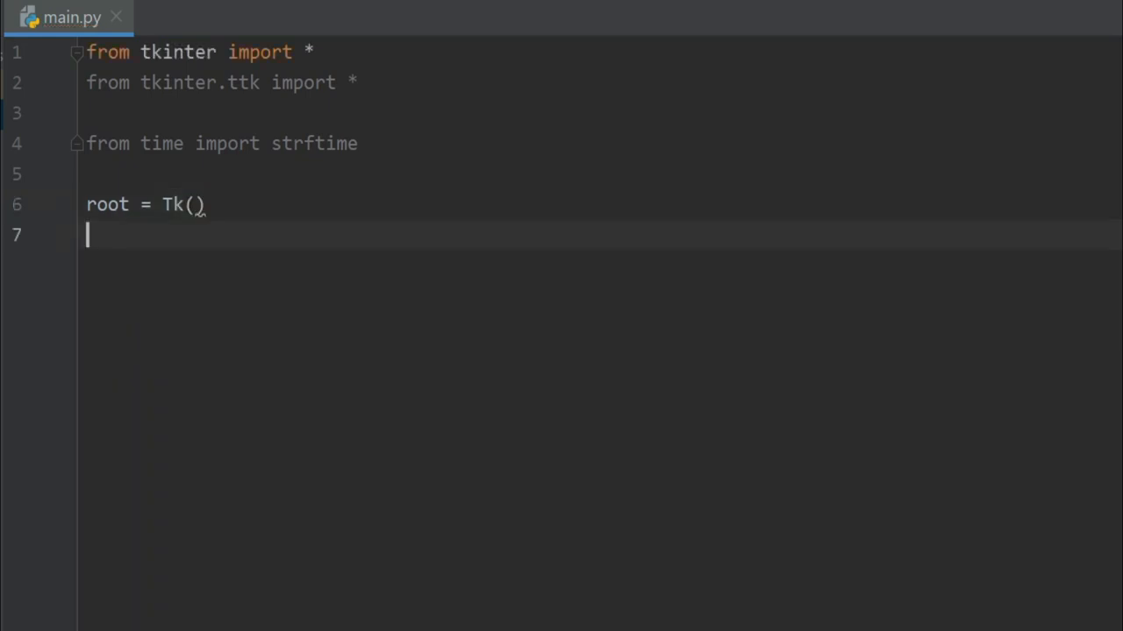
type("root")
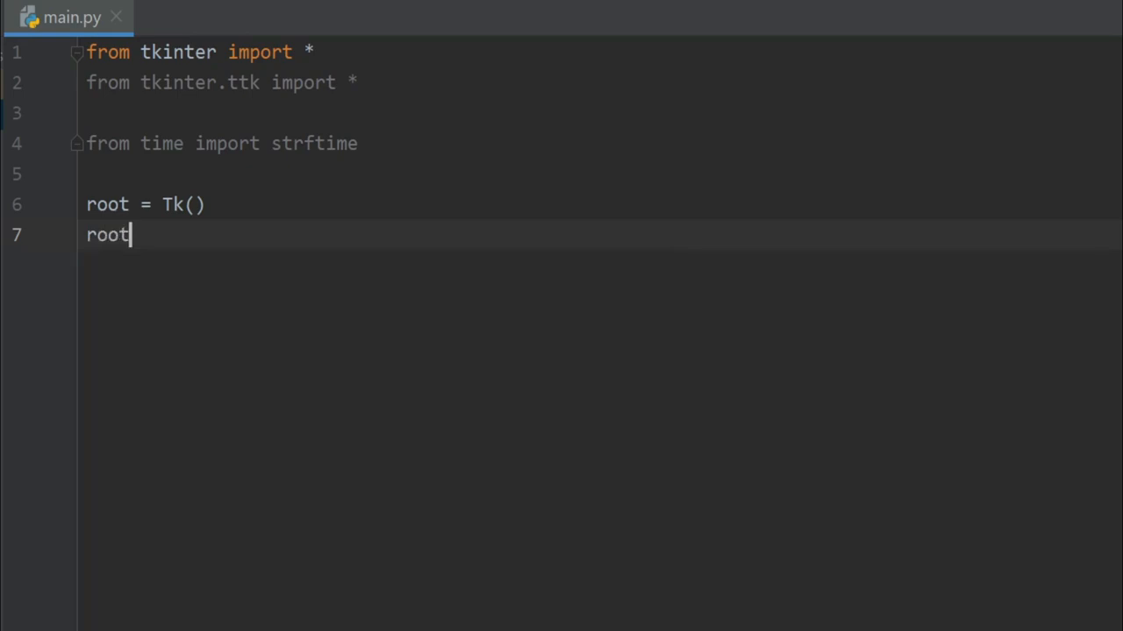
type(".title(\"")
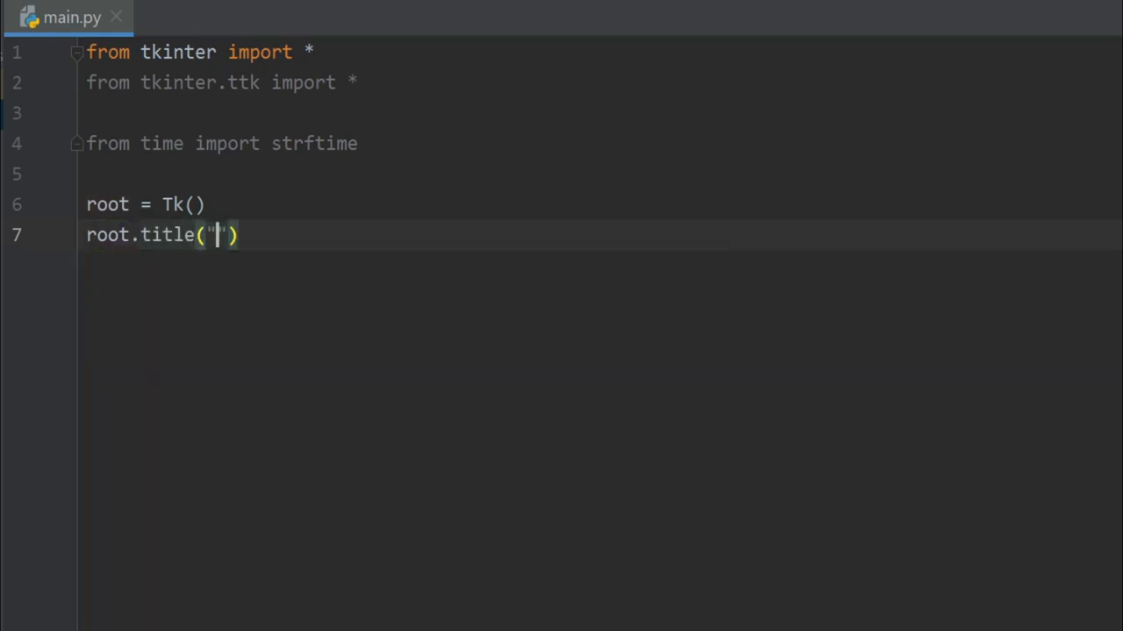
type("Clock")
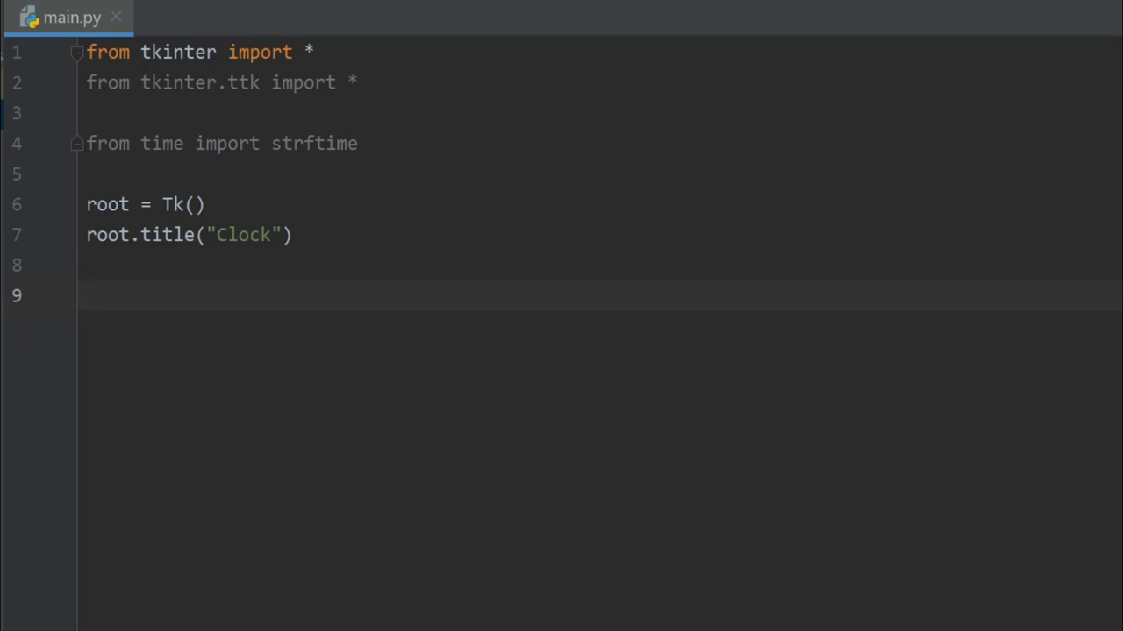
- Begin the label definition as label = Label(root, font=
type("label")
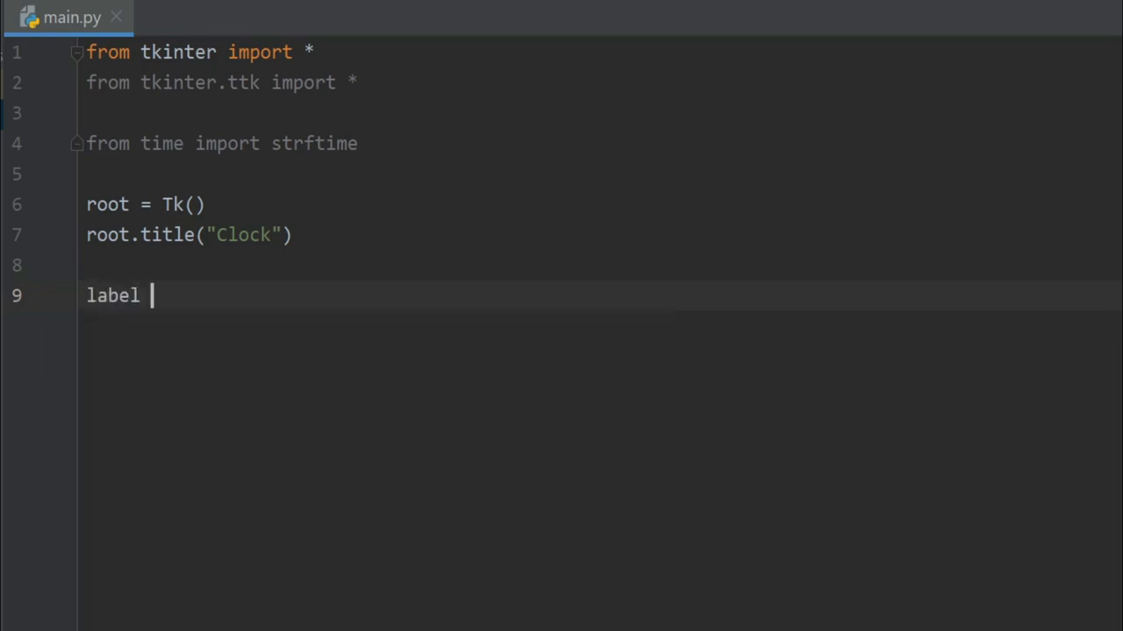
type("=")
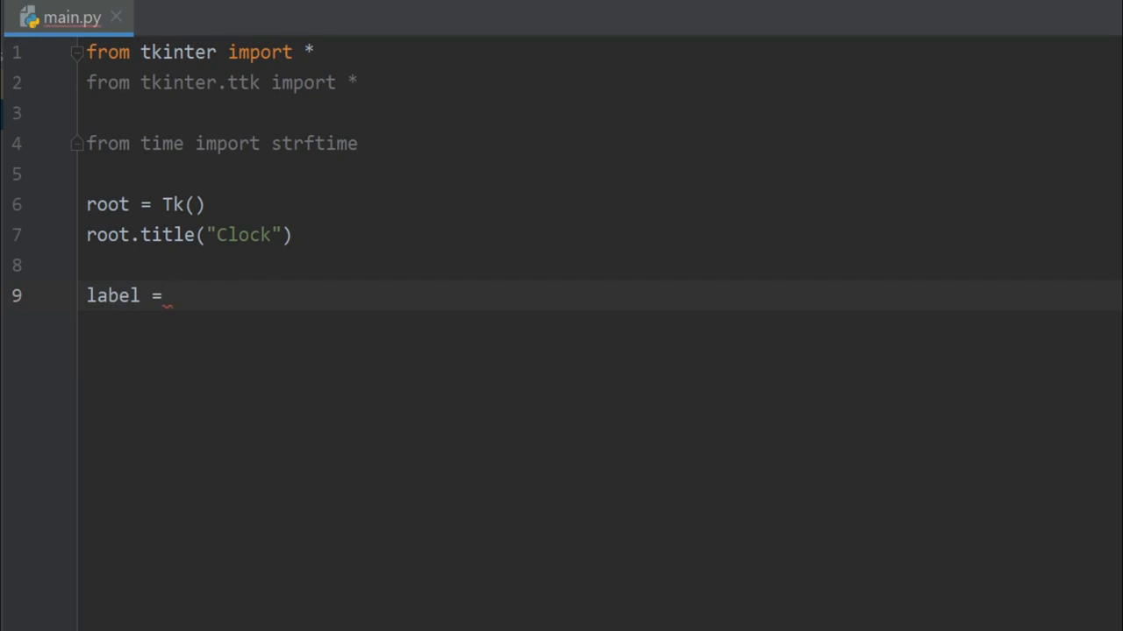
type("Label")
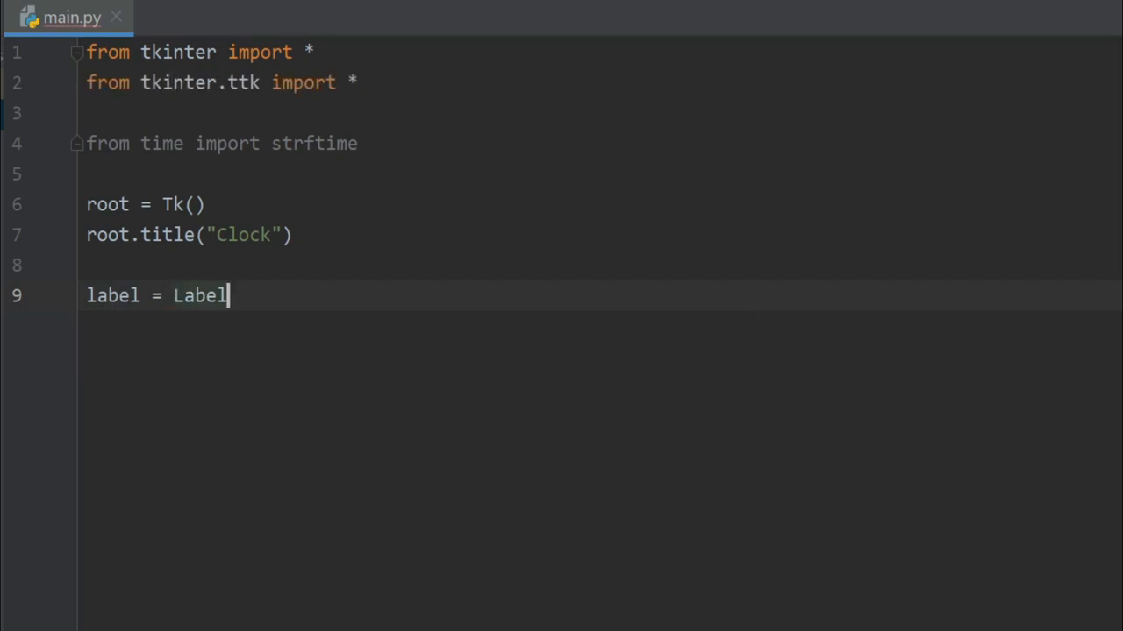
type("(")
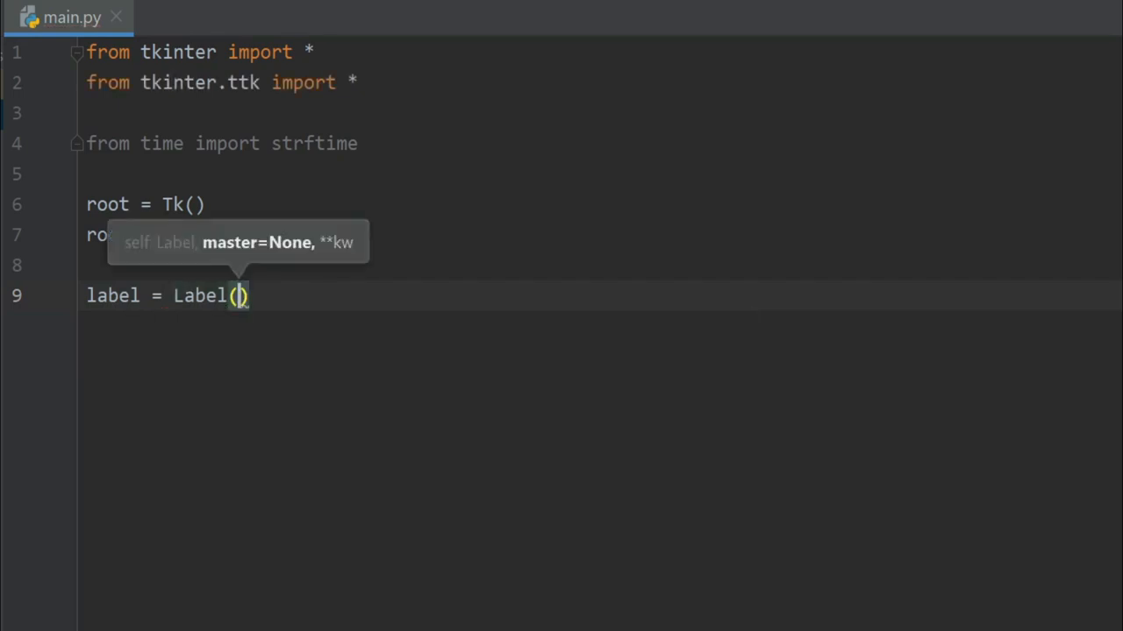
type("root,")
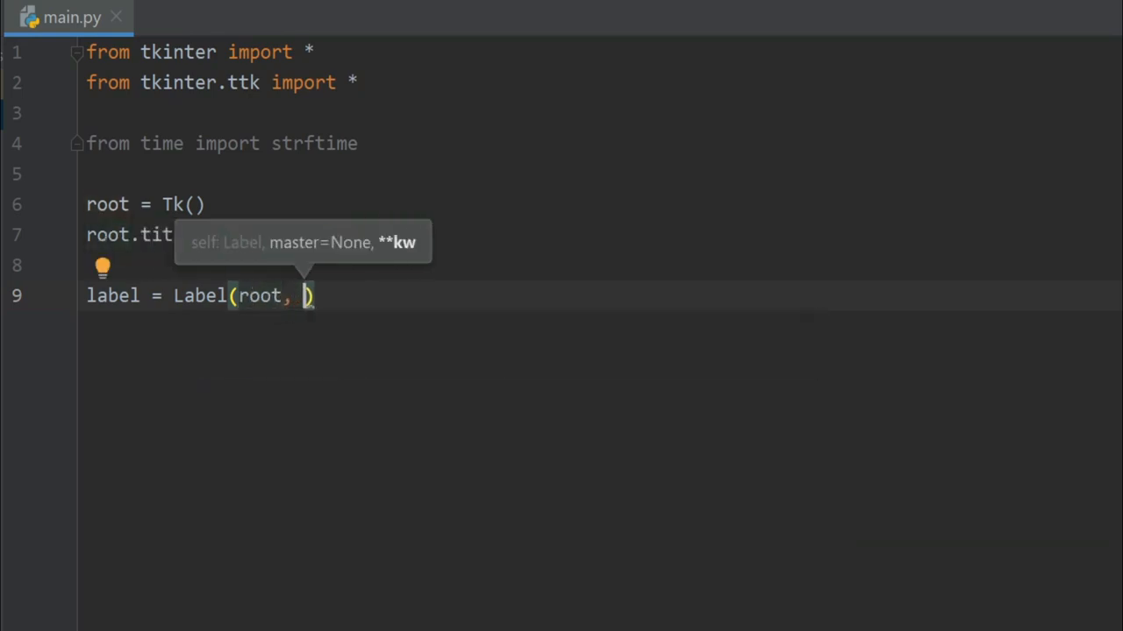
type("font")
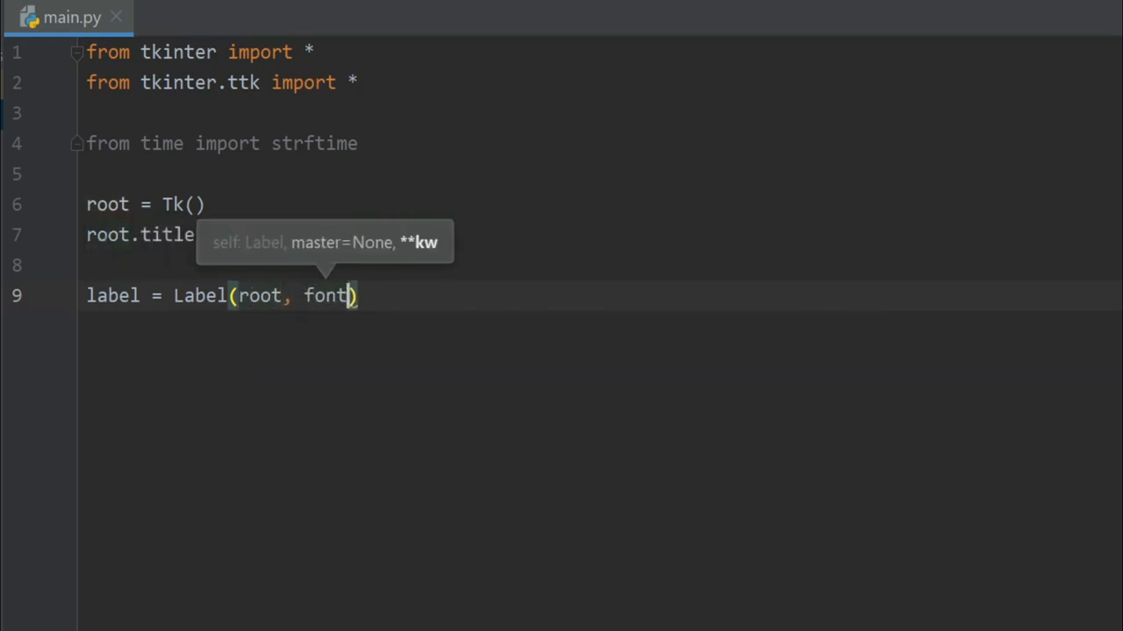
type("=")
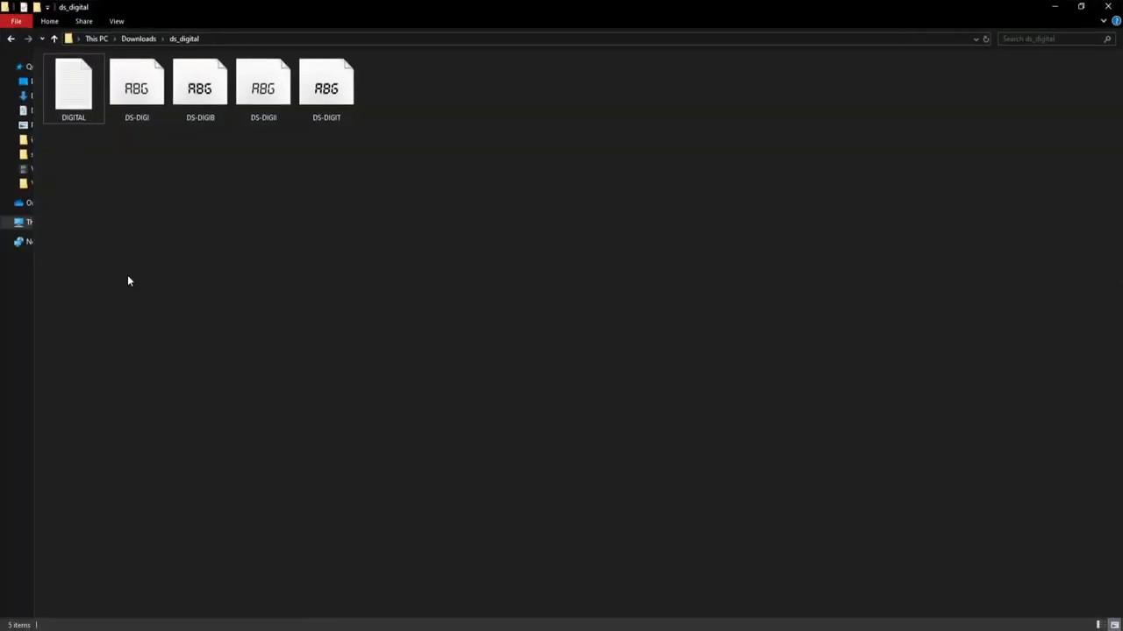
mouse_move(185, 152)
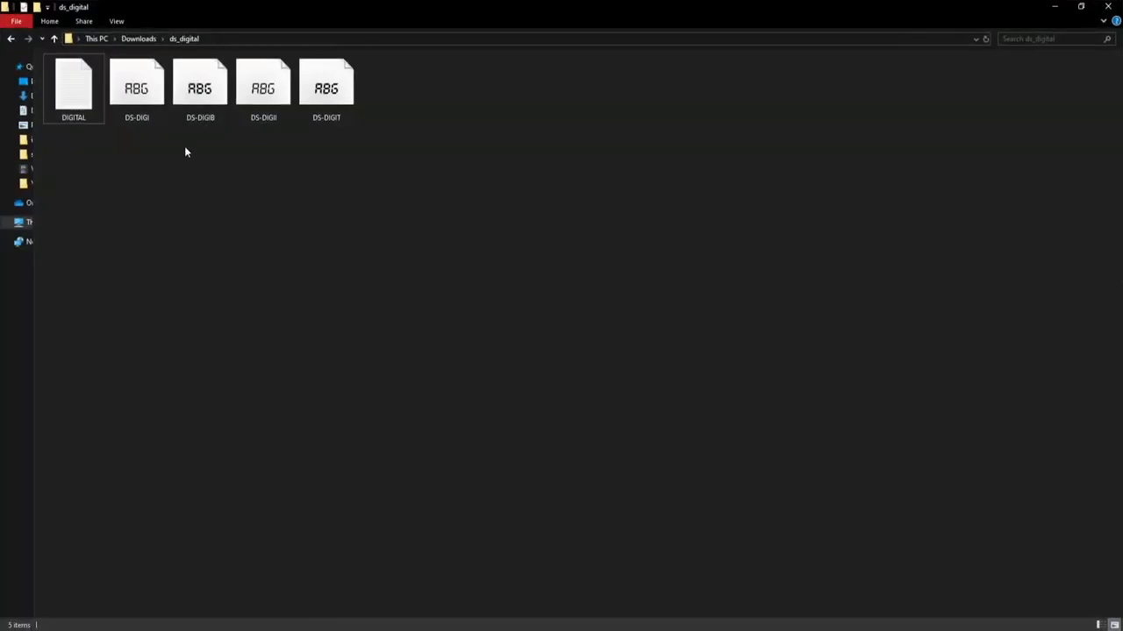
mouse_move(201, 260)
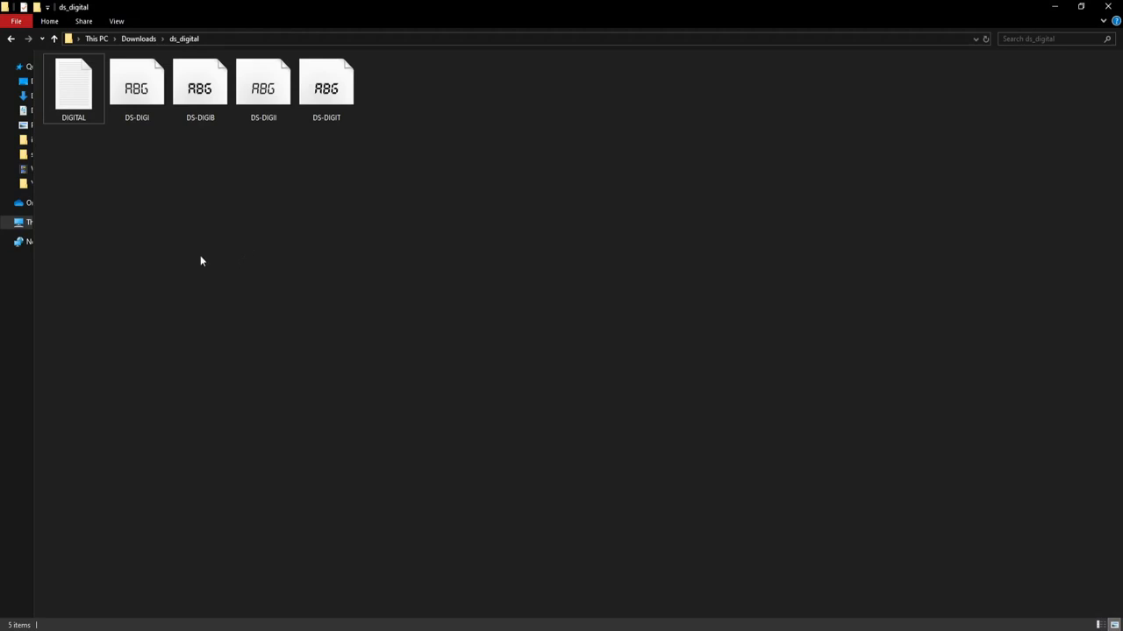
left_click(137, 88)
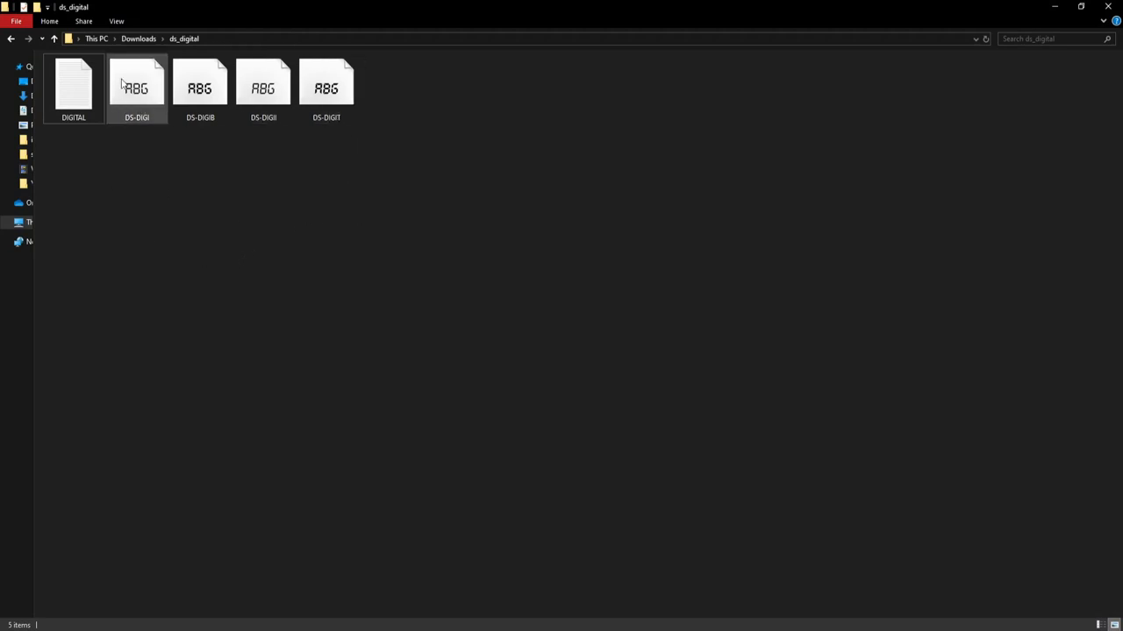
double_click(137, 84)
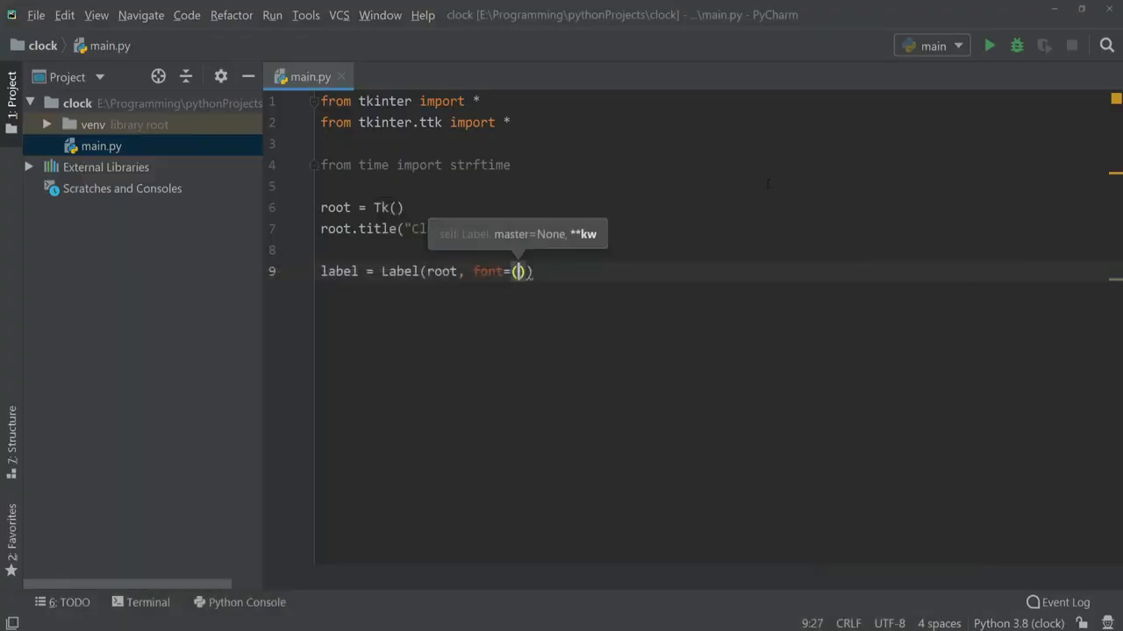
- Set the label font to ("ds-digital", 80)
type("\"\"")
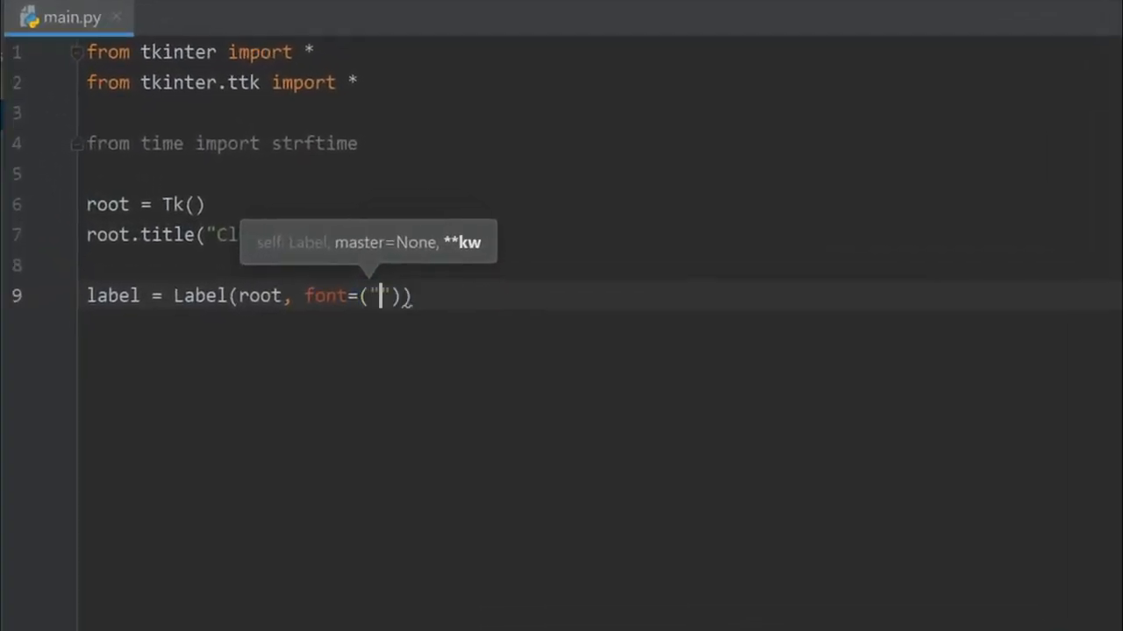
type("ds-digi")
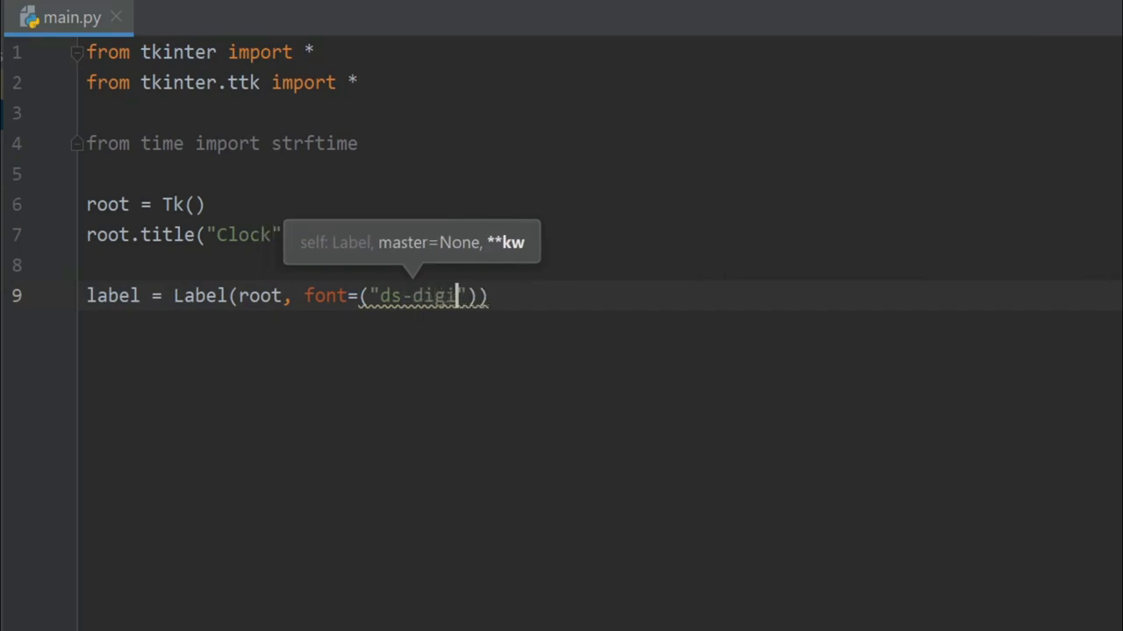
type("tal")
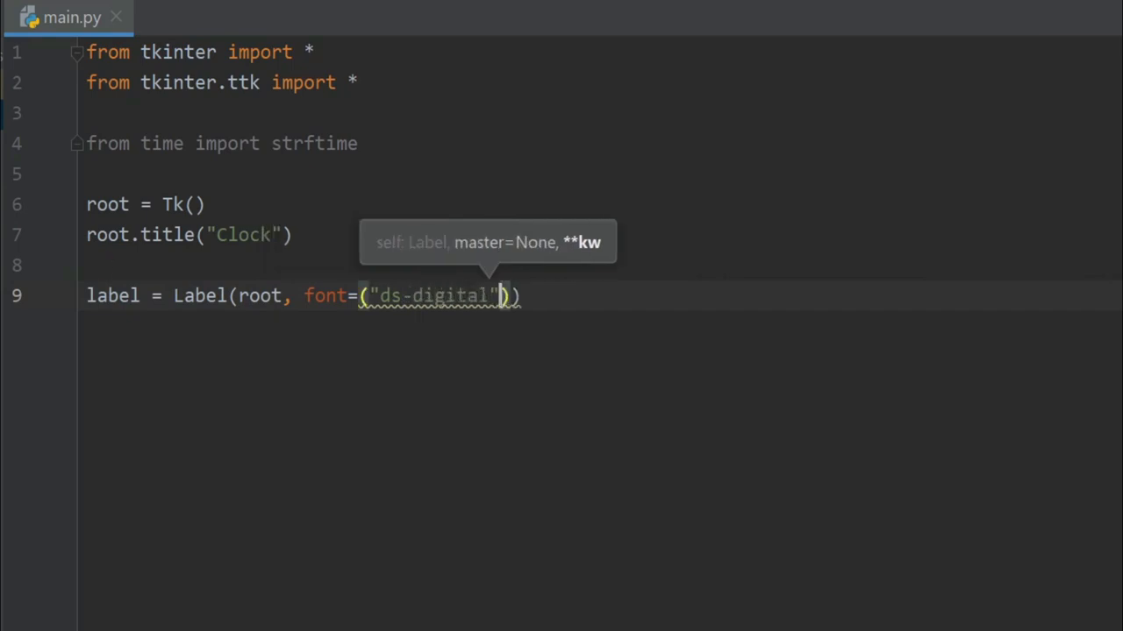
type(", 80")
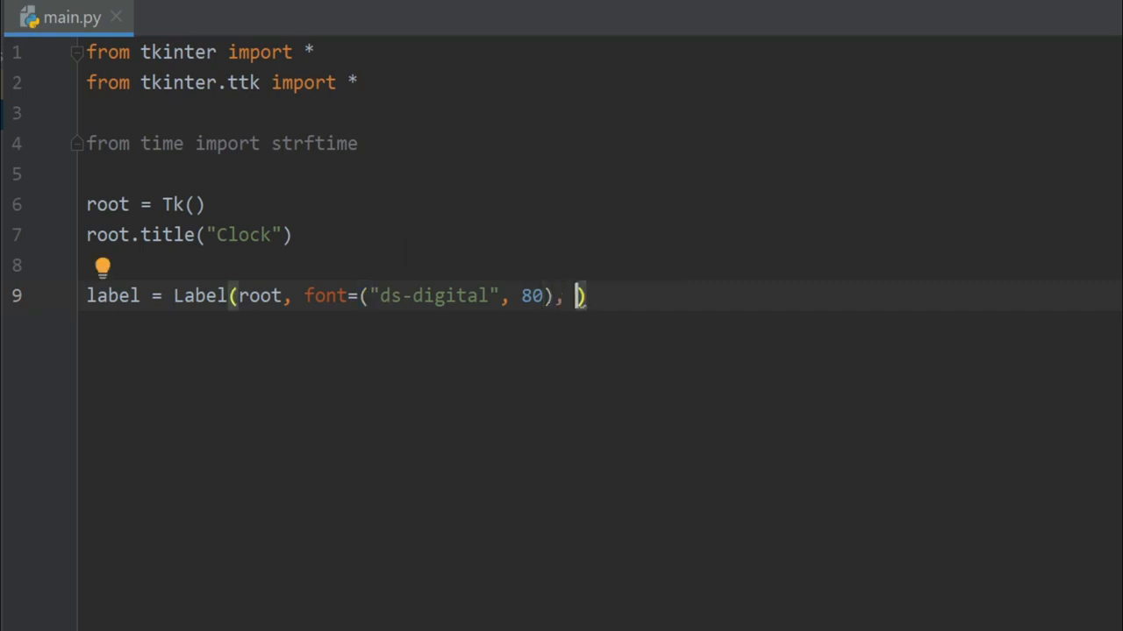
- Give the label background "black" and foreground "cyan", fixing a typo in black
type("back")
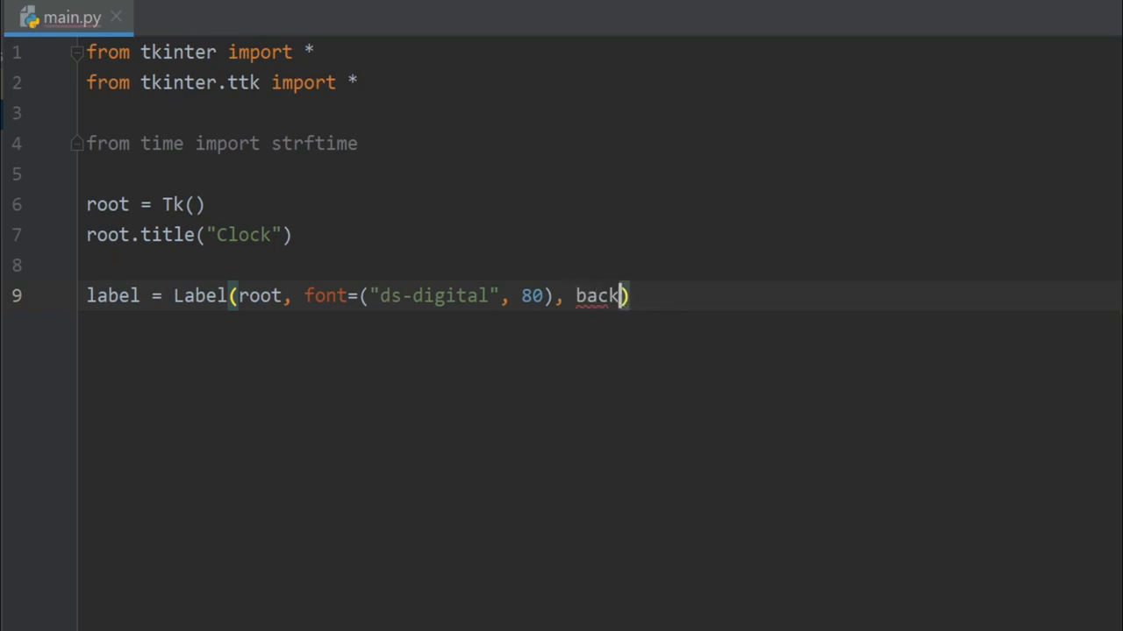
type("ground")
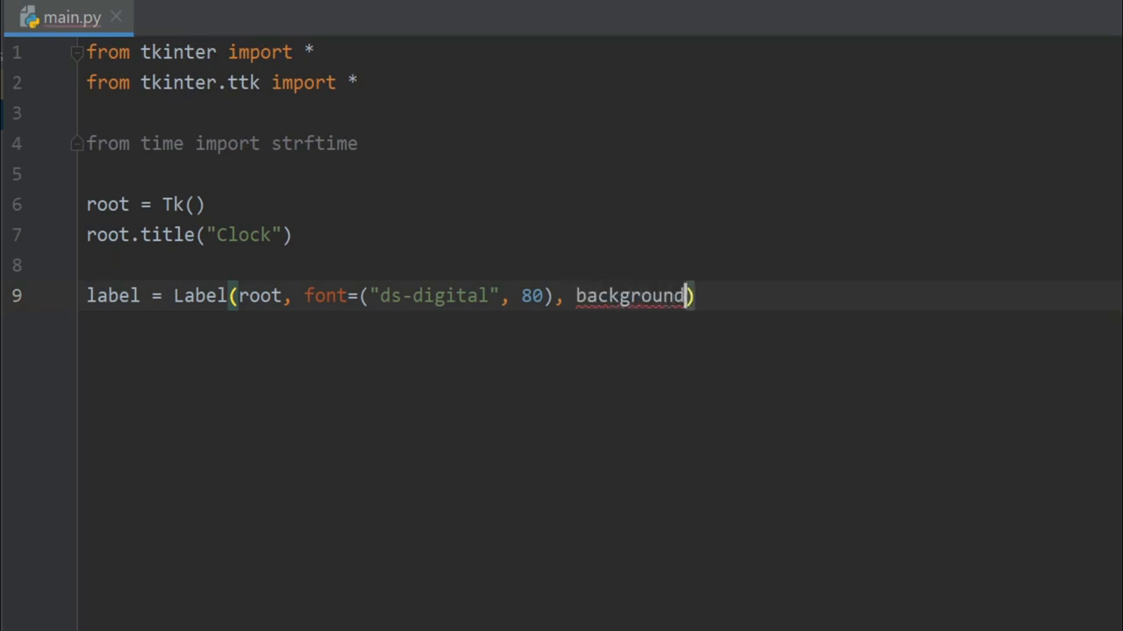
type("=")
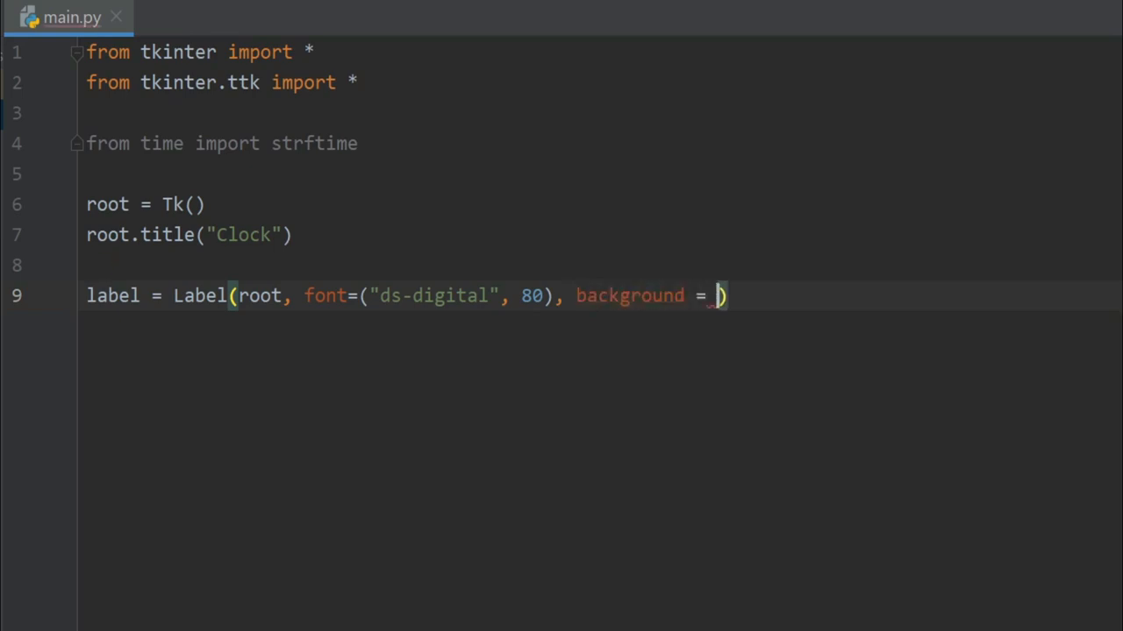
type("\"black1\"")
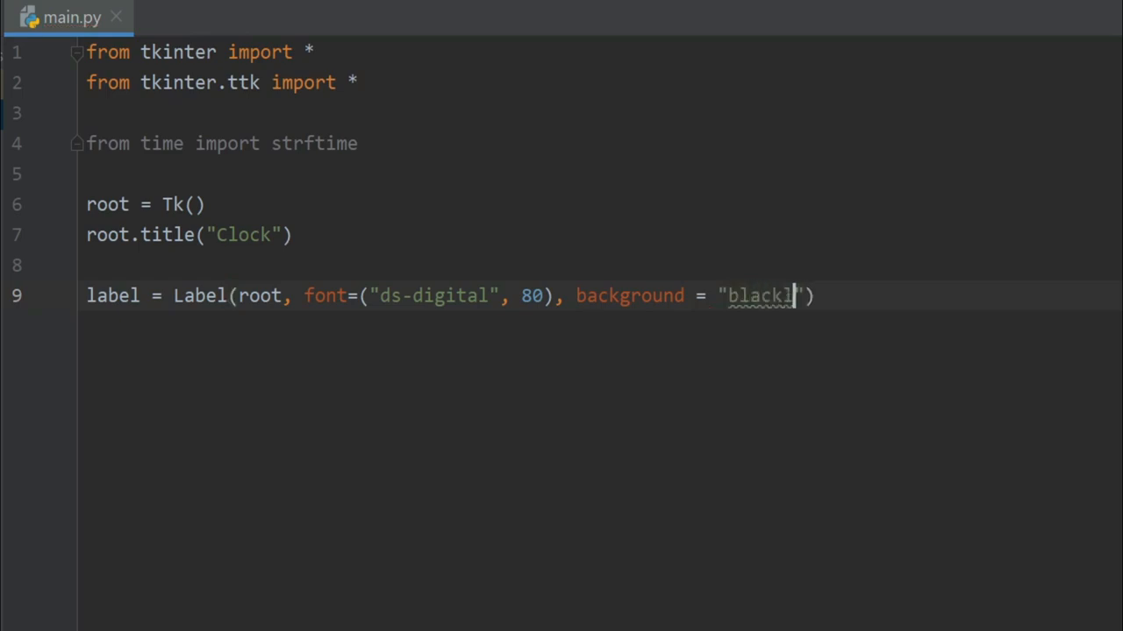
key("BackSpace")
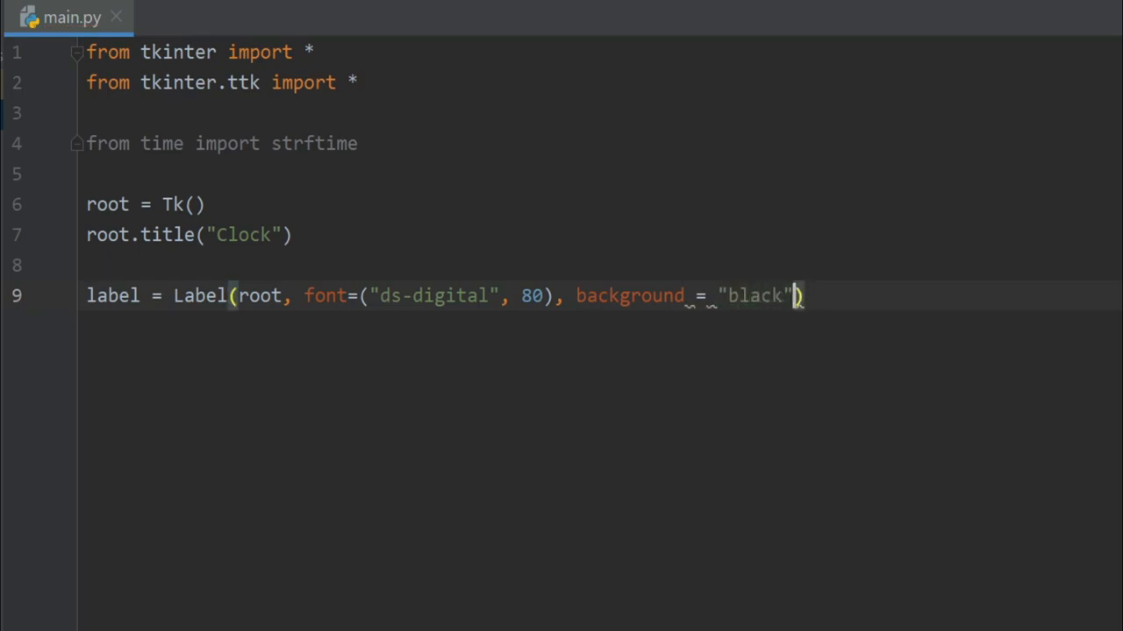
type(", for")
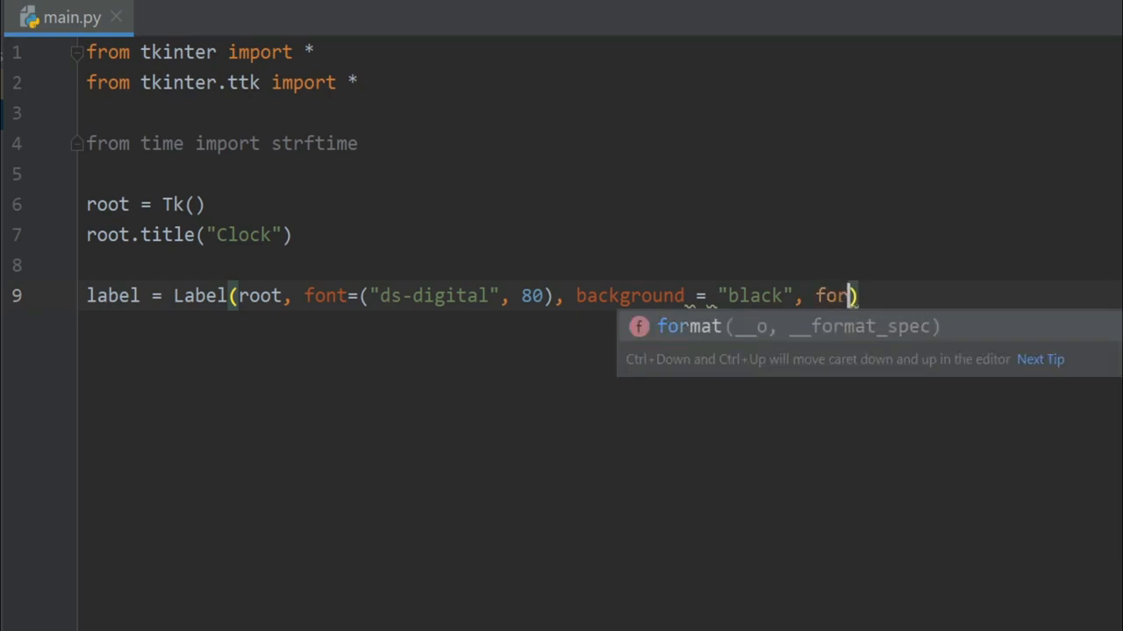
type("eground =")
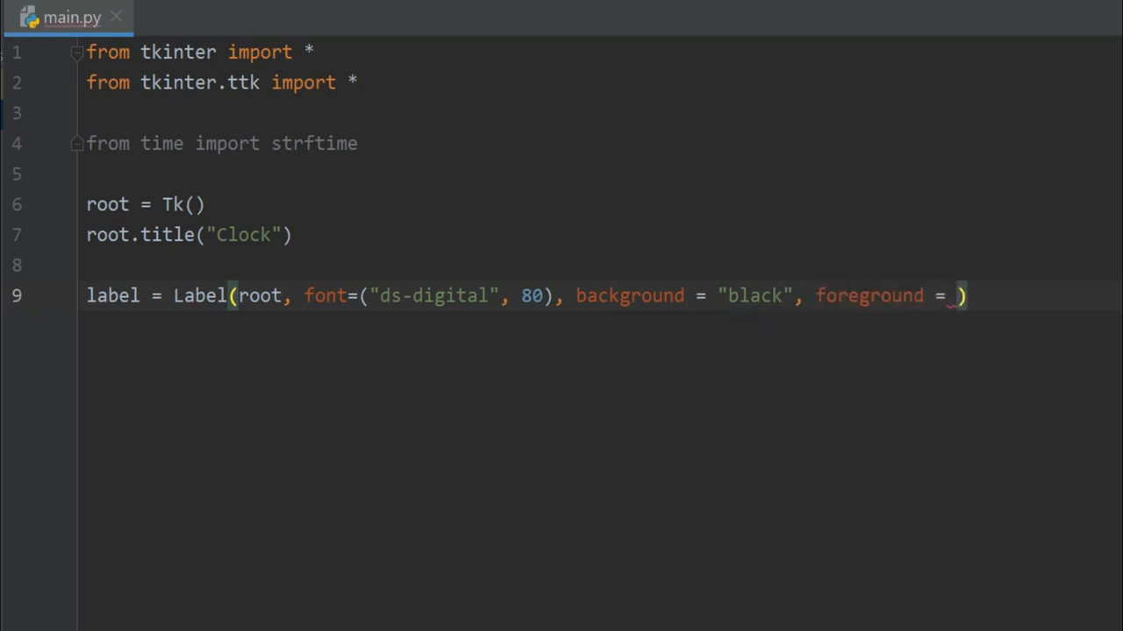
type("\"cyan\"")
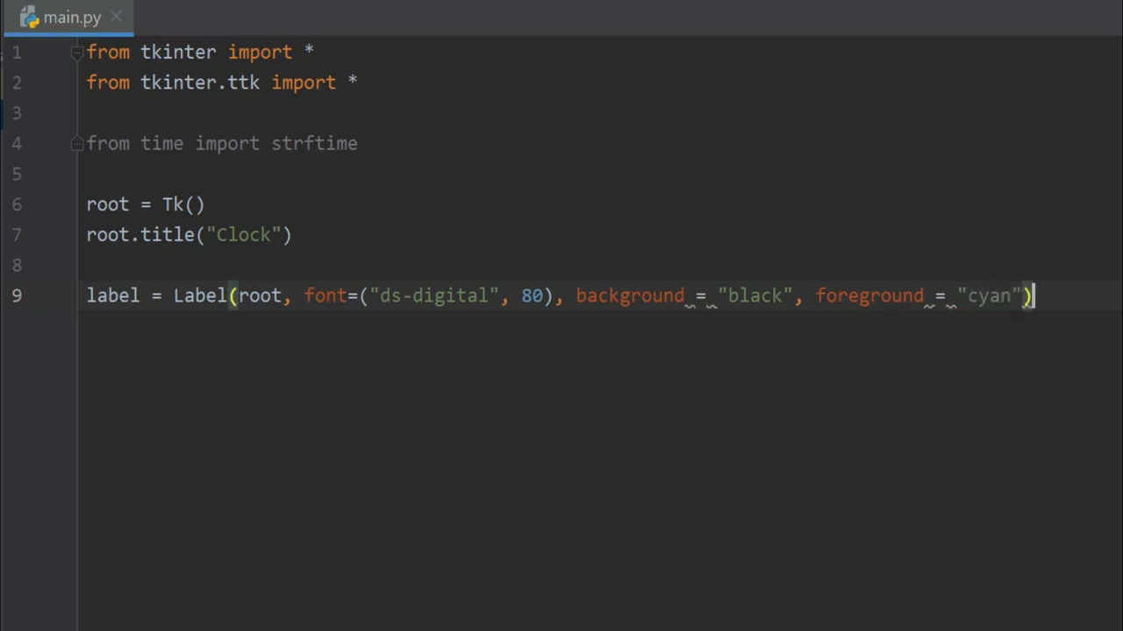
- Add label.pack(anchor='center') on a new line below the label
key("Return")
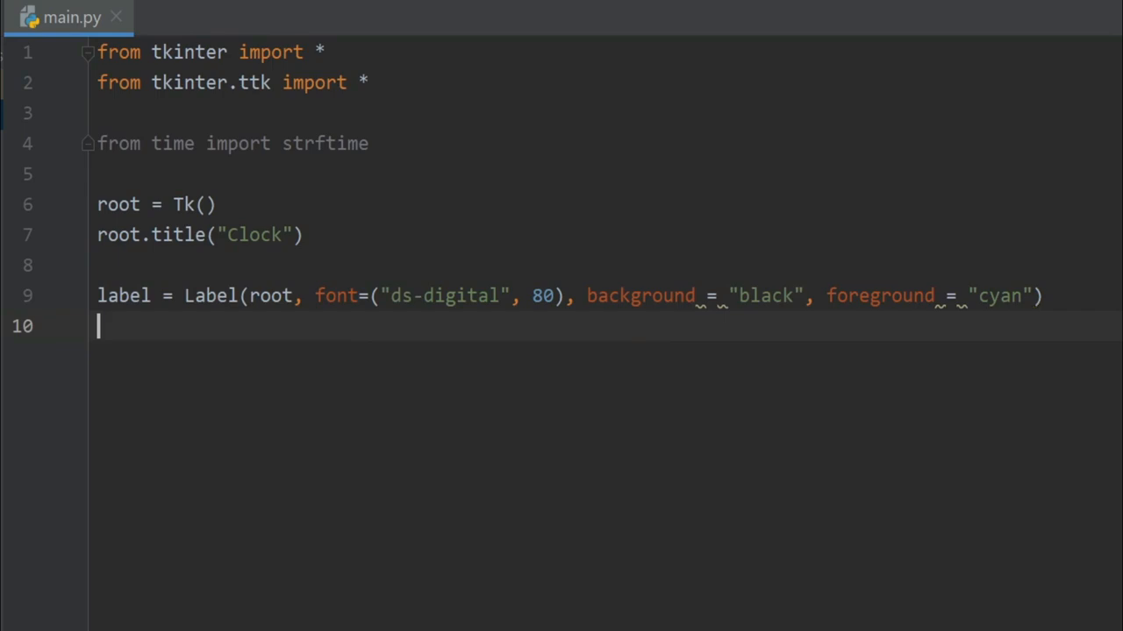
type("label")
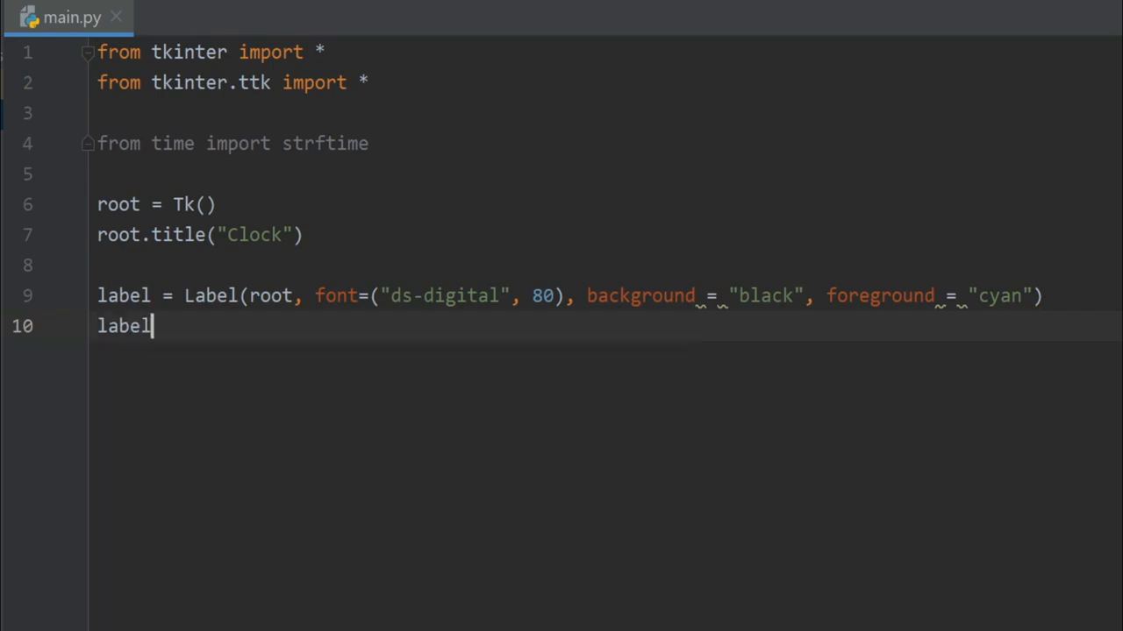
type(".pack")
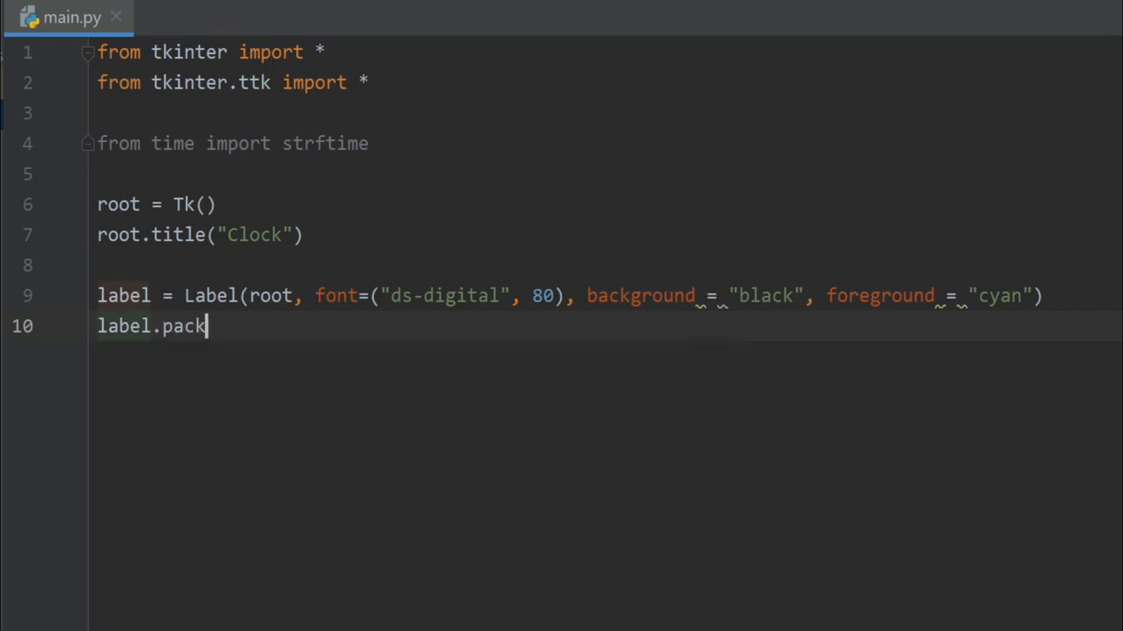
type("()")
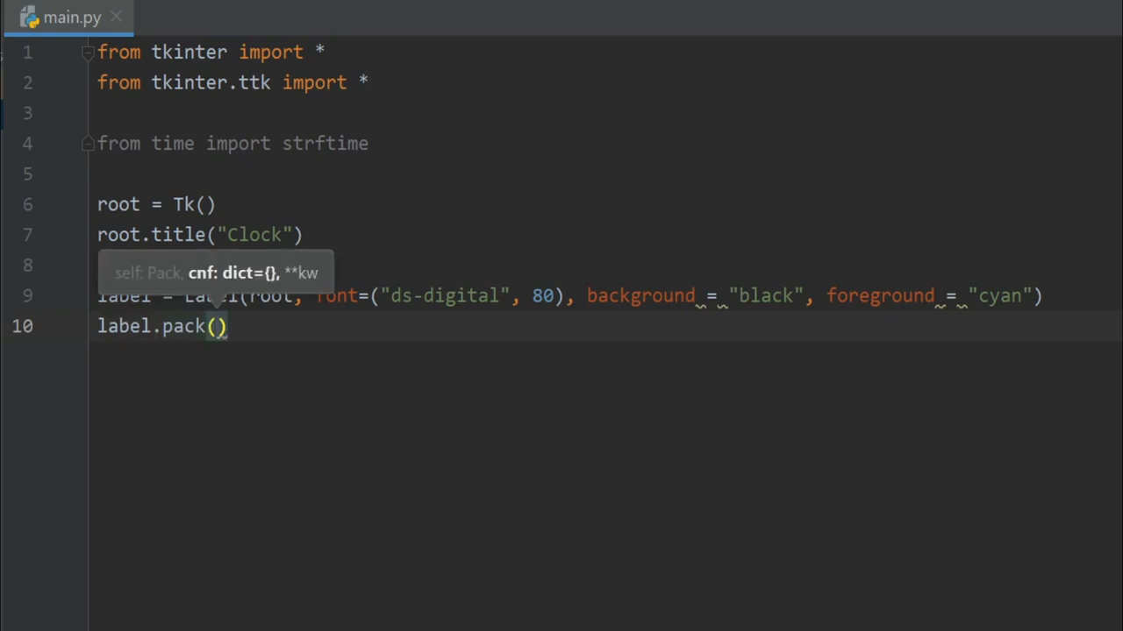
type("anch")
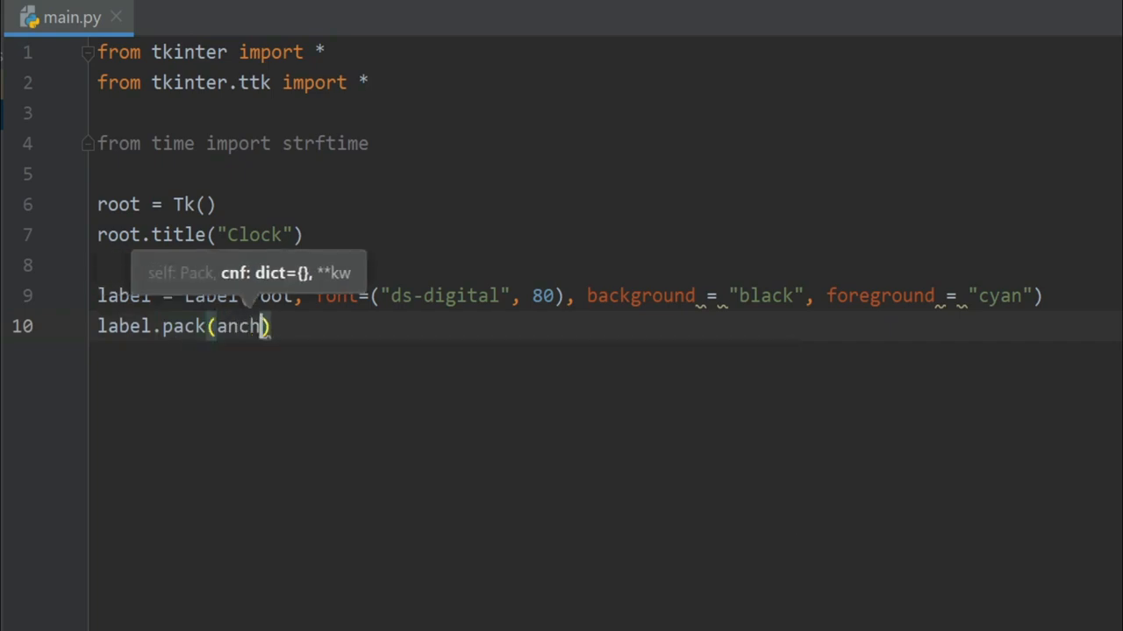
type("or=")
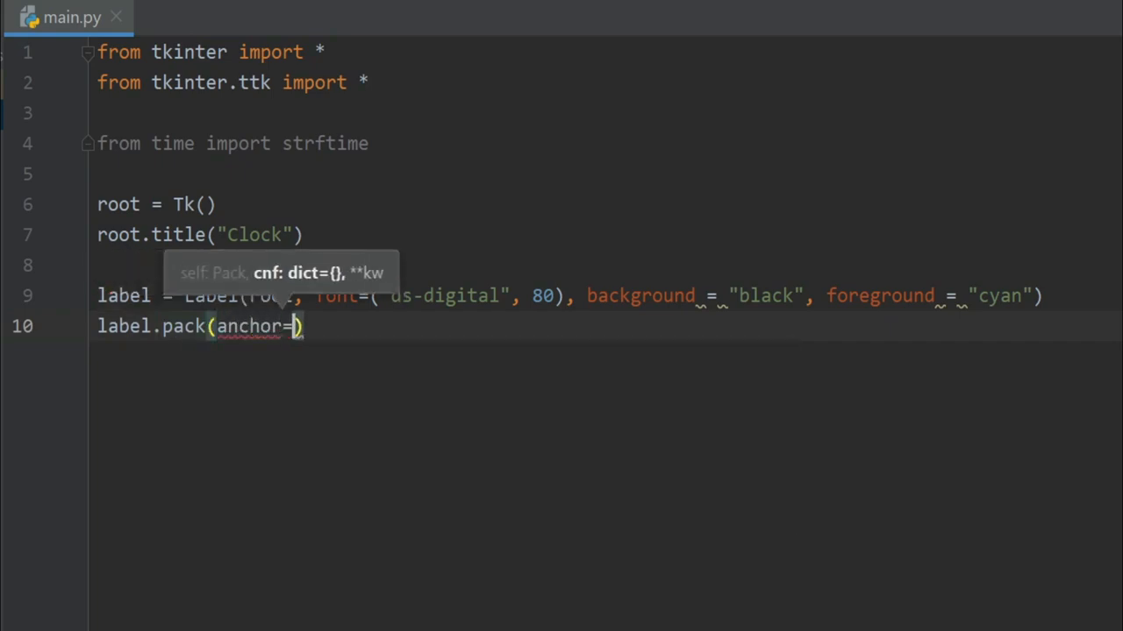
type("'")
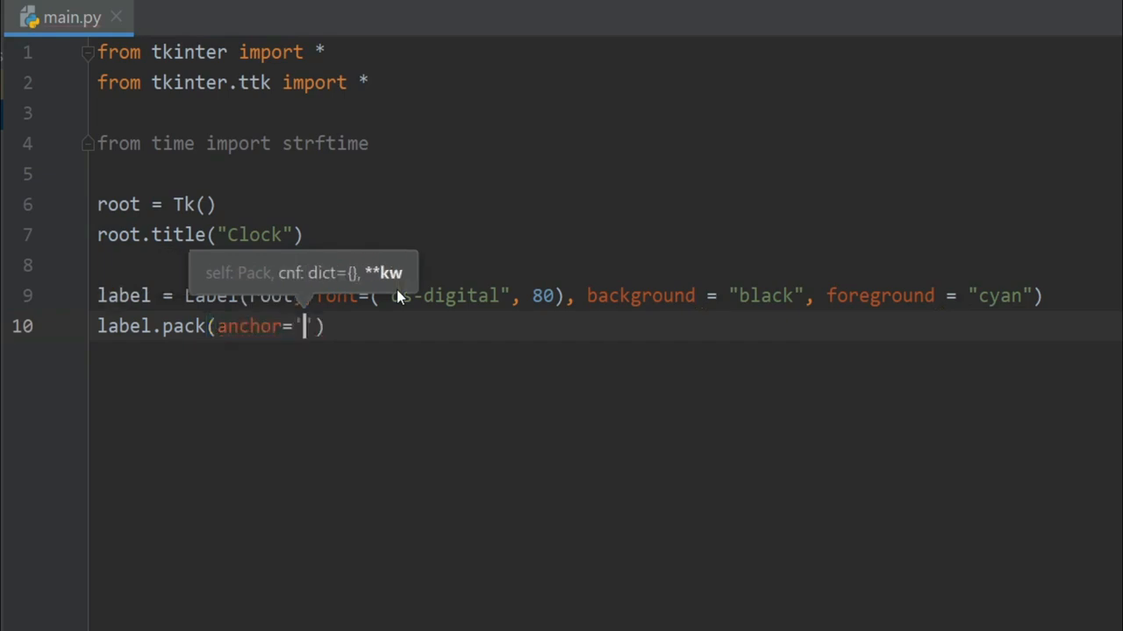
type("center")
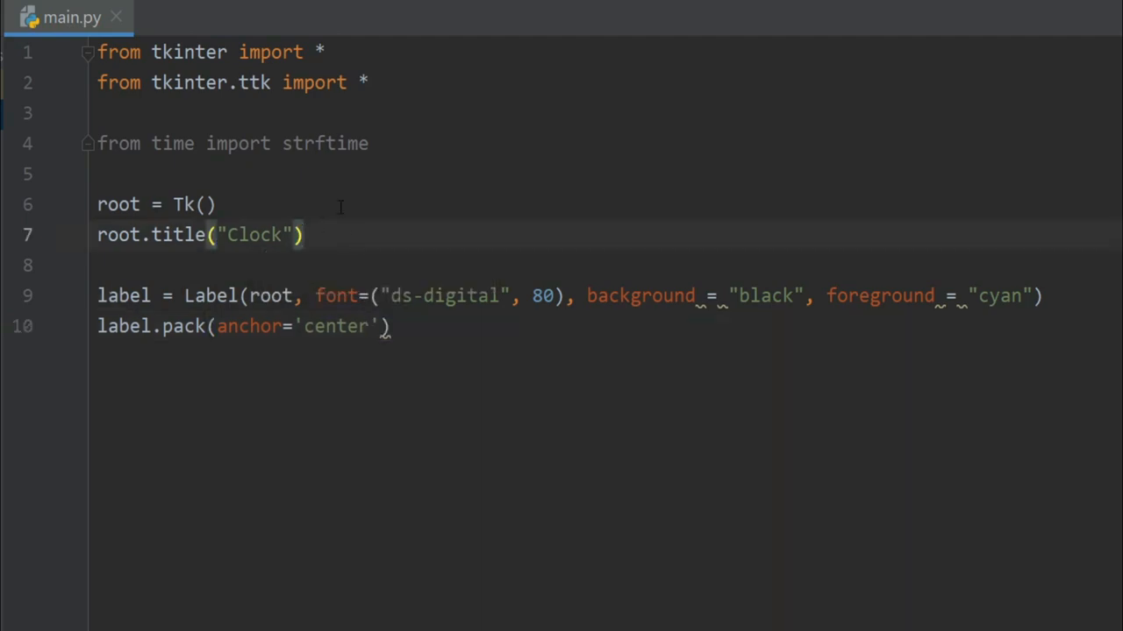
- Define time() with string = strftime('%H:%M:%S %p') as its first line
type("def")
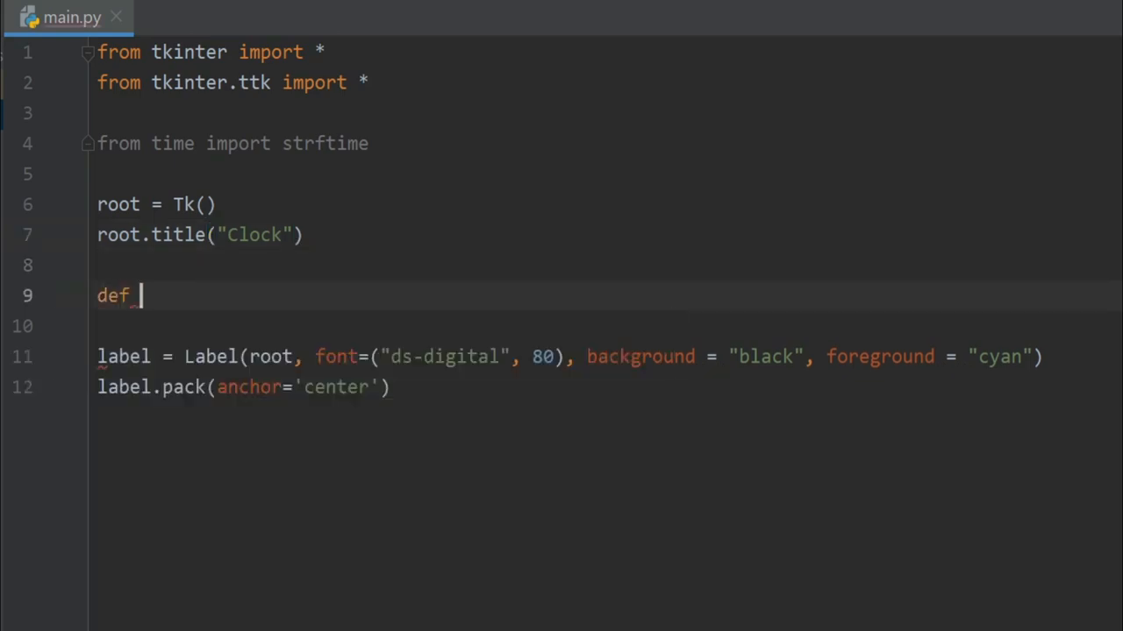
type("time()")
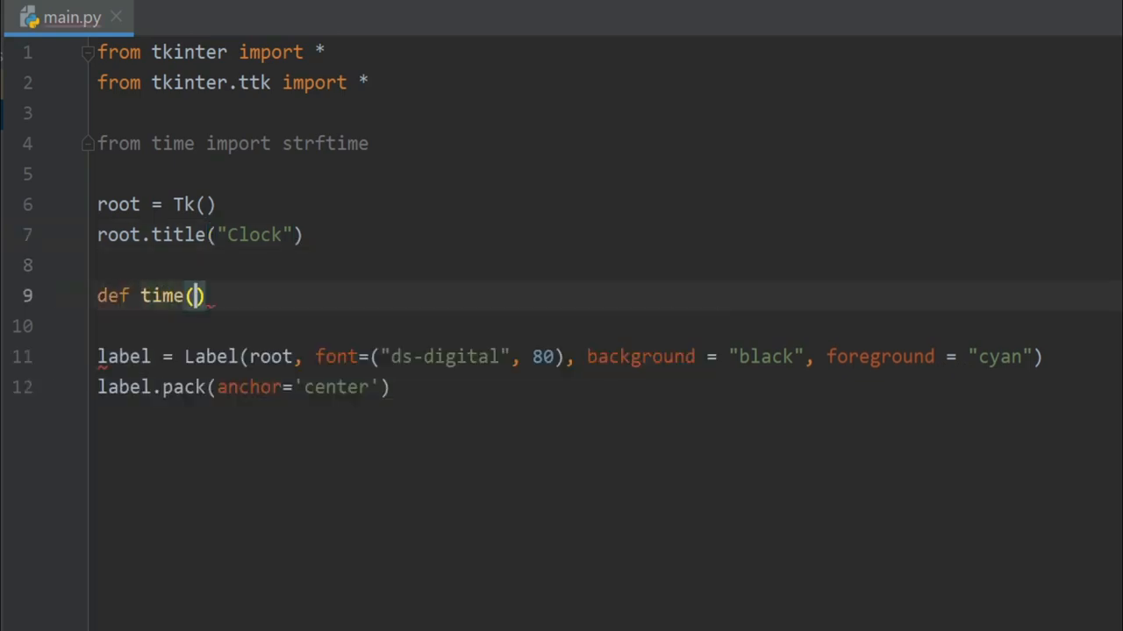
type(":")
type("str")
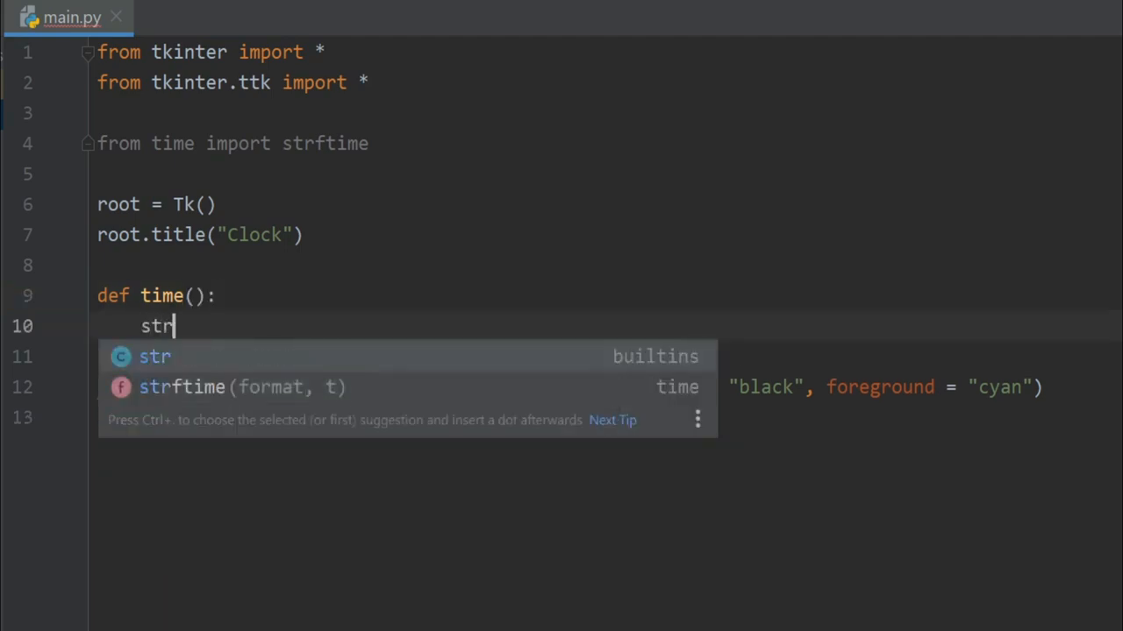
type("ing")
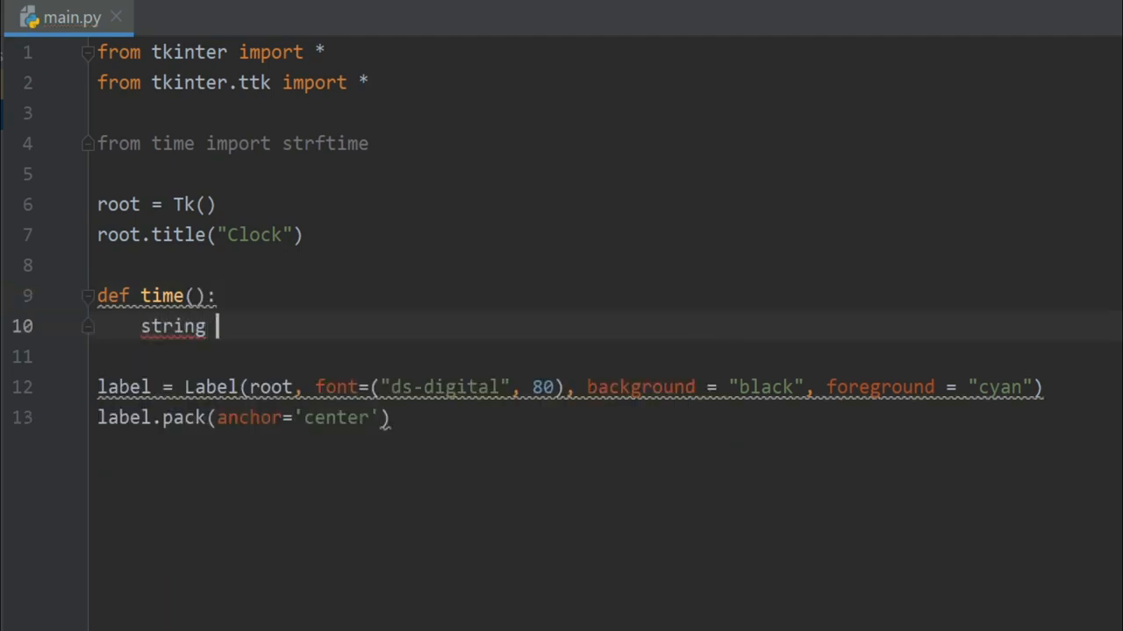
type("= strftime(")
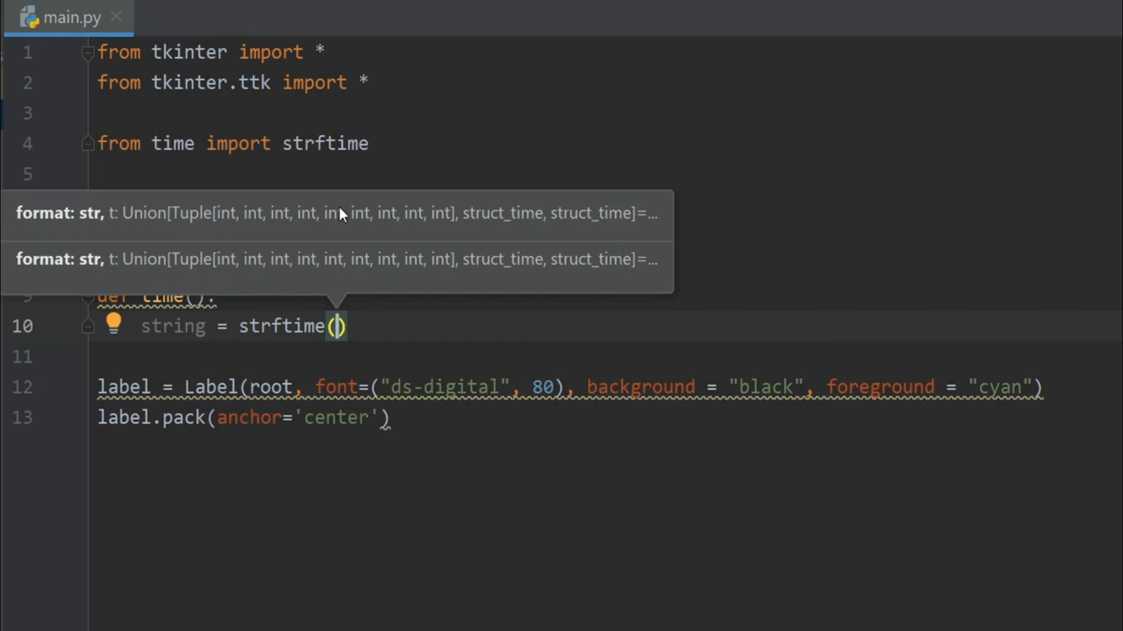
type("'%'")
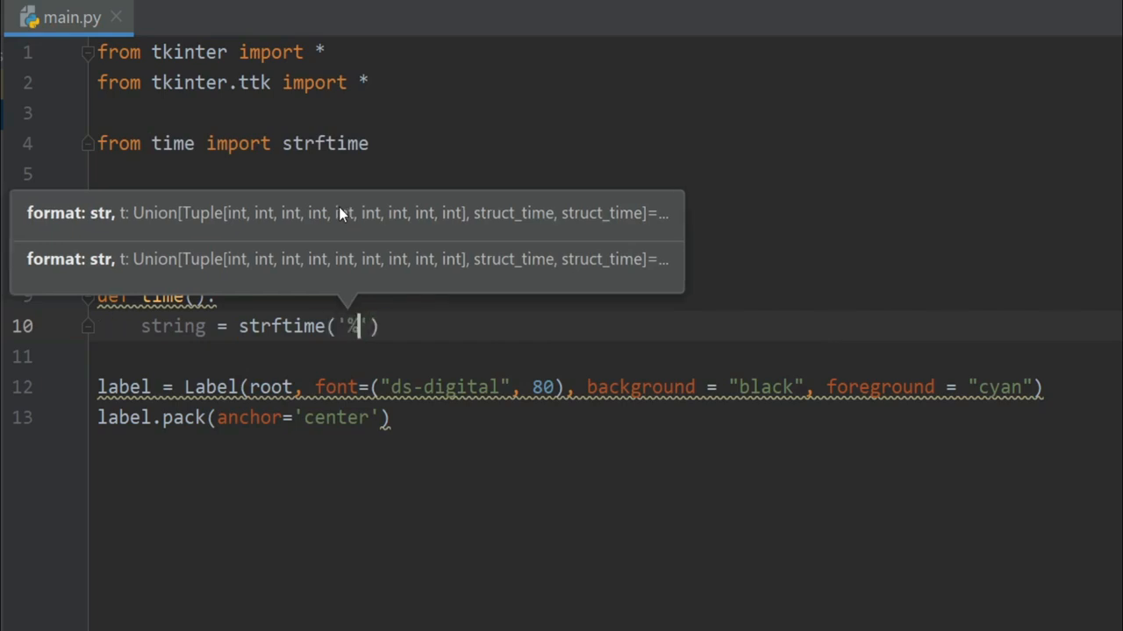
type("H")
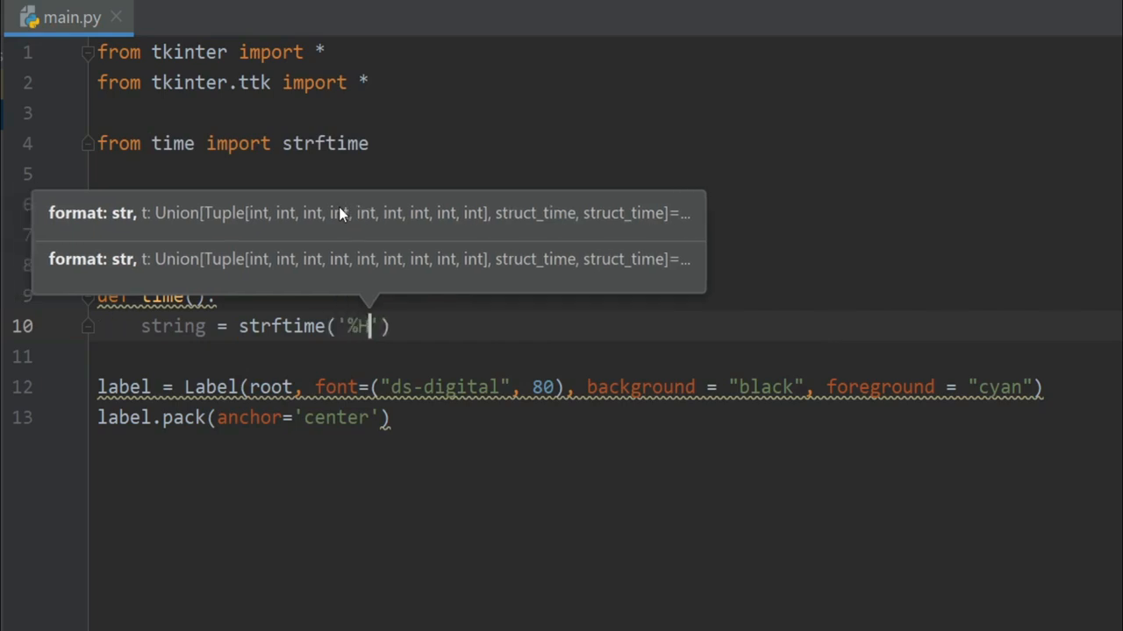
type(":%M")
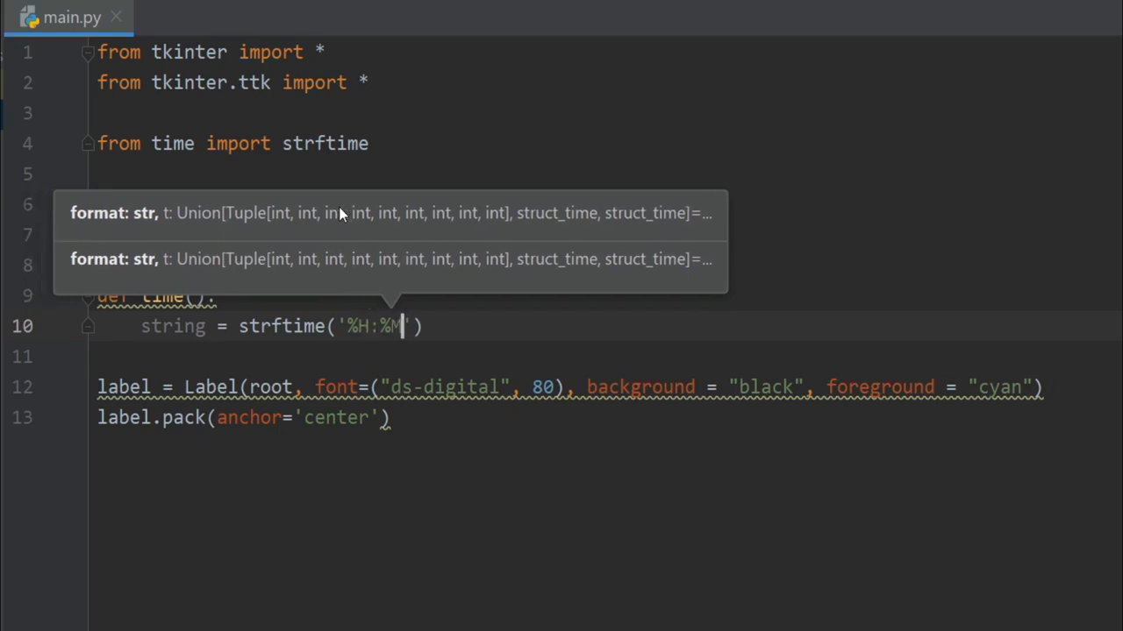
type(":%")
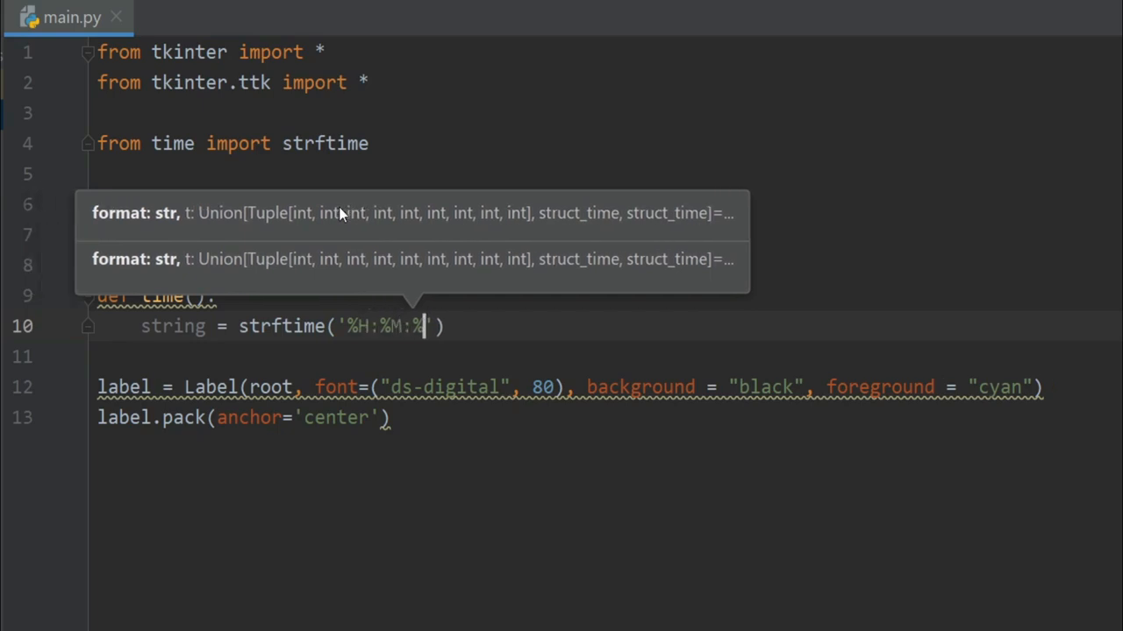
type("S")
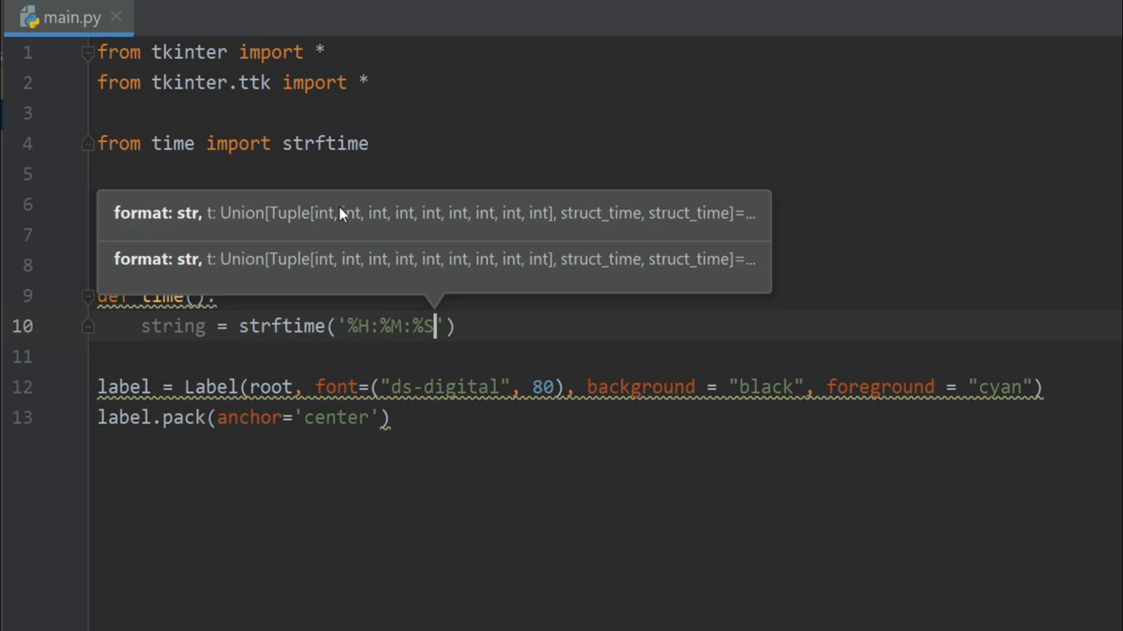
type("%")
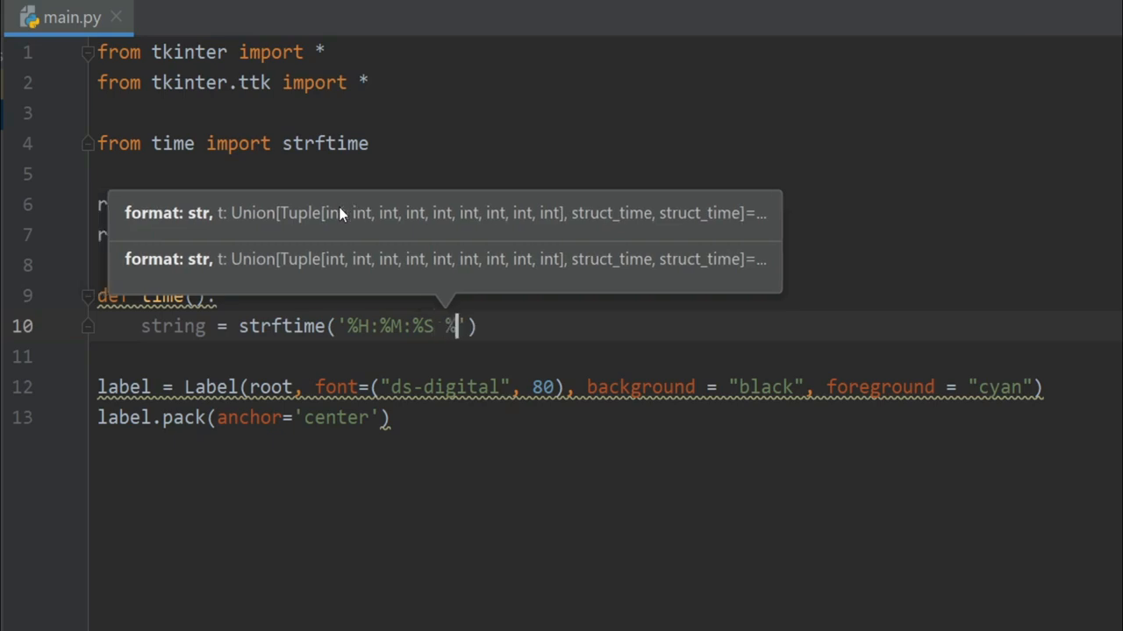
type("p")
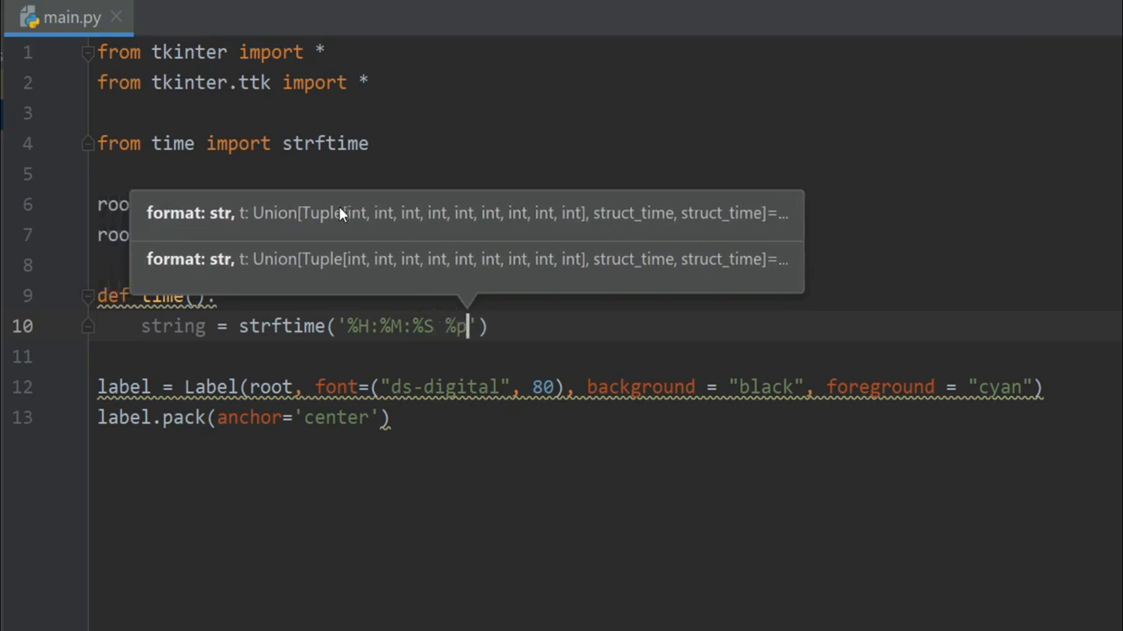
type("'")
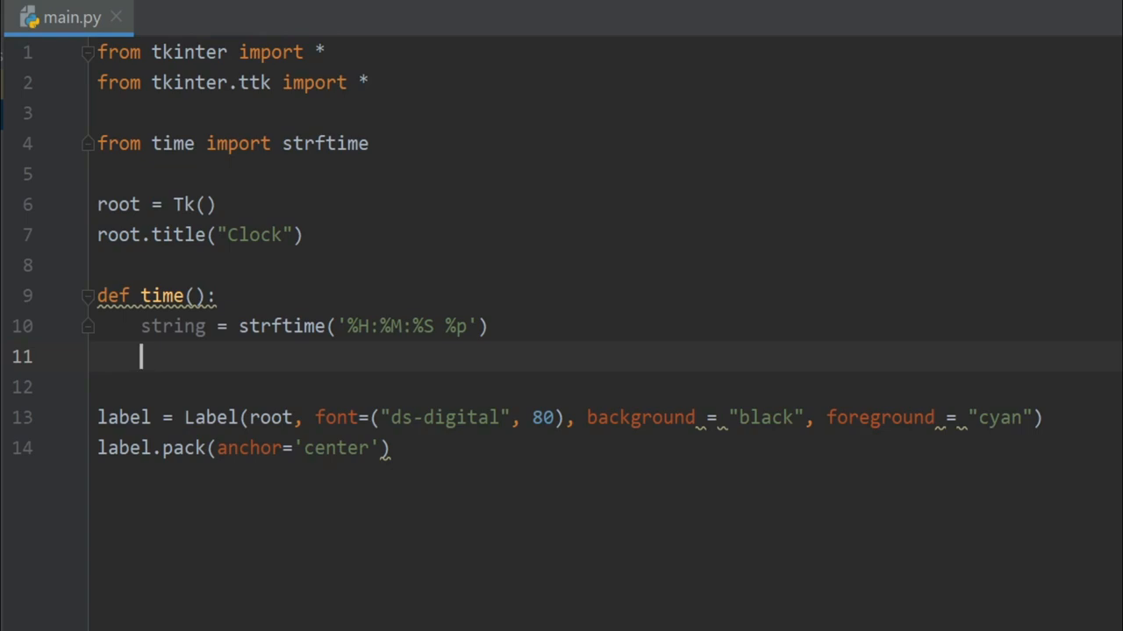
- Add label.config(text=string) inside the time function
type("label")
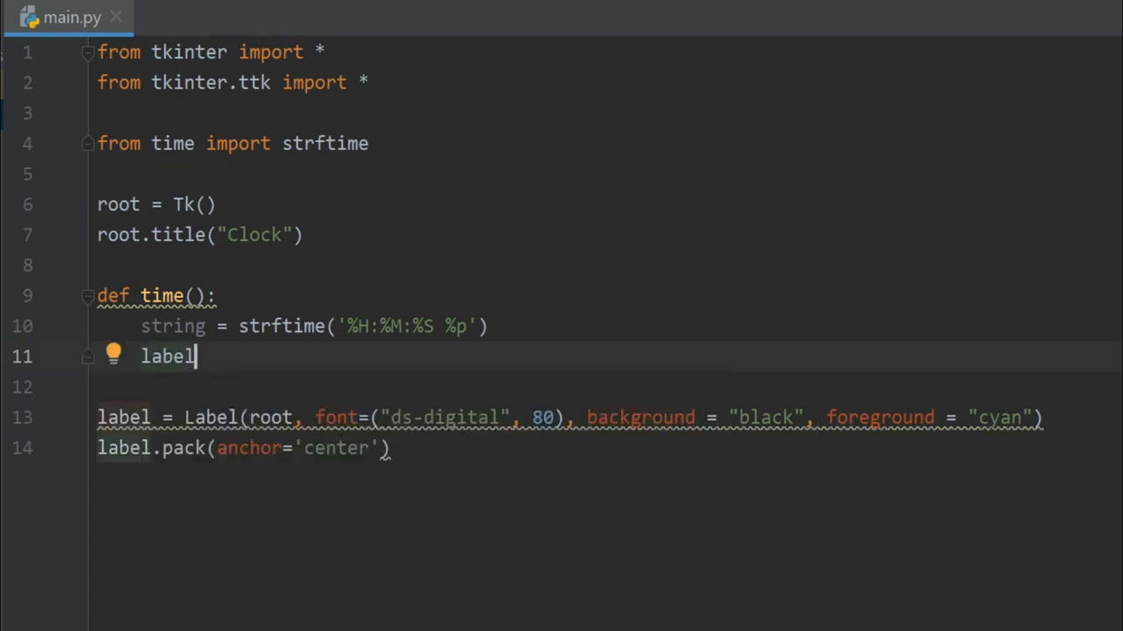
type(".con")
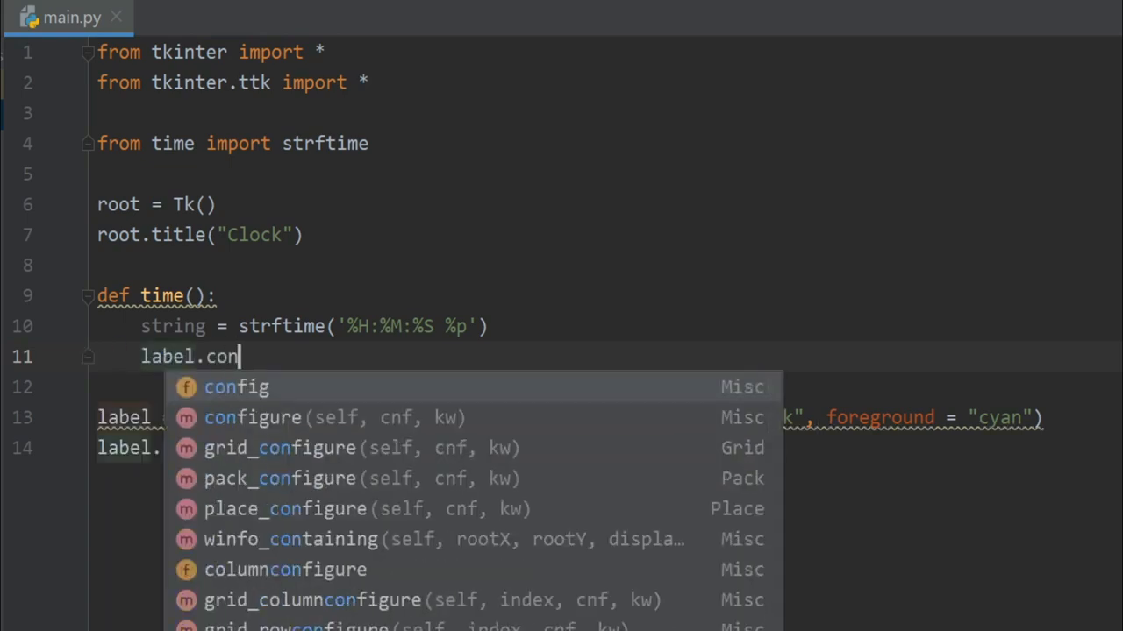
left_click(235, 387)
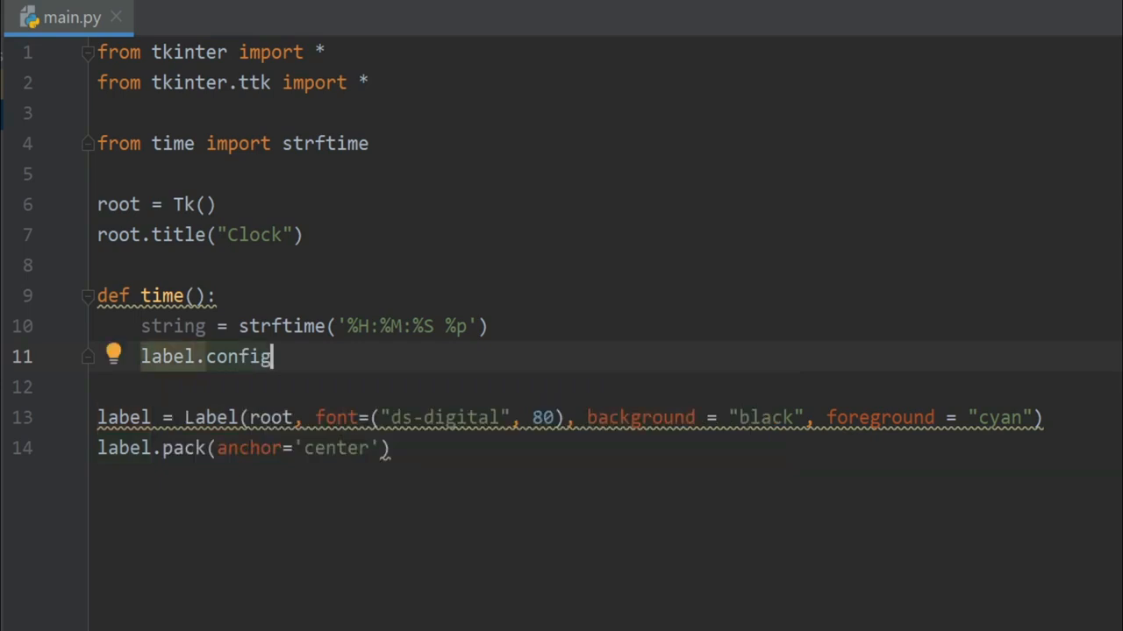
type("(text)")
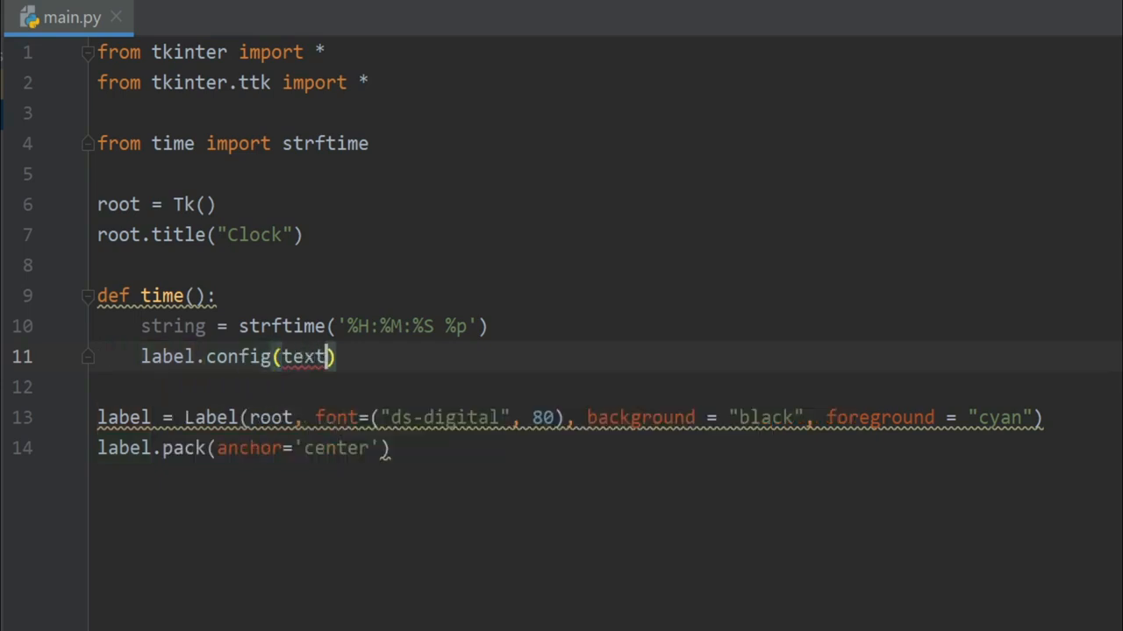
type("=string")
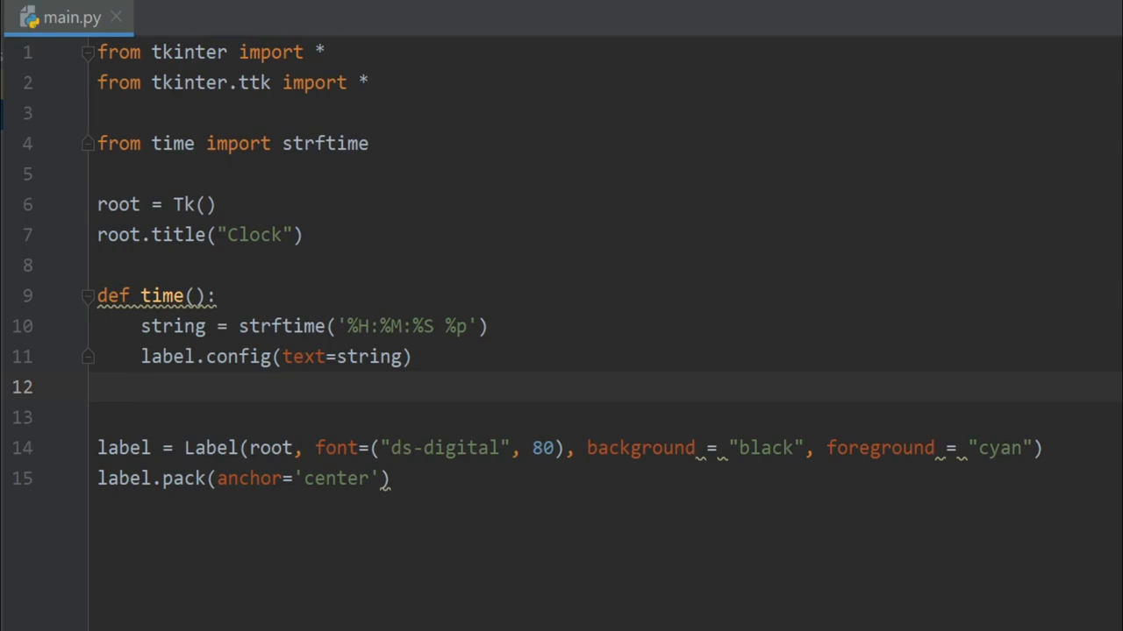
- Reschedule the function with label.after(1000, time)
type("label.after(")
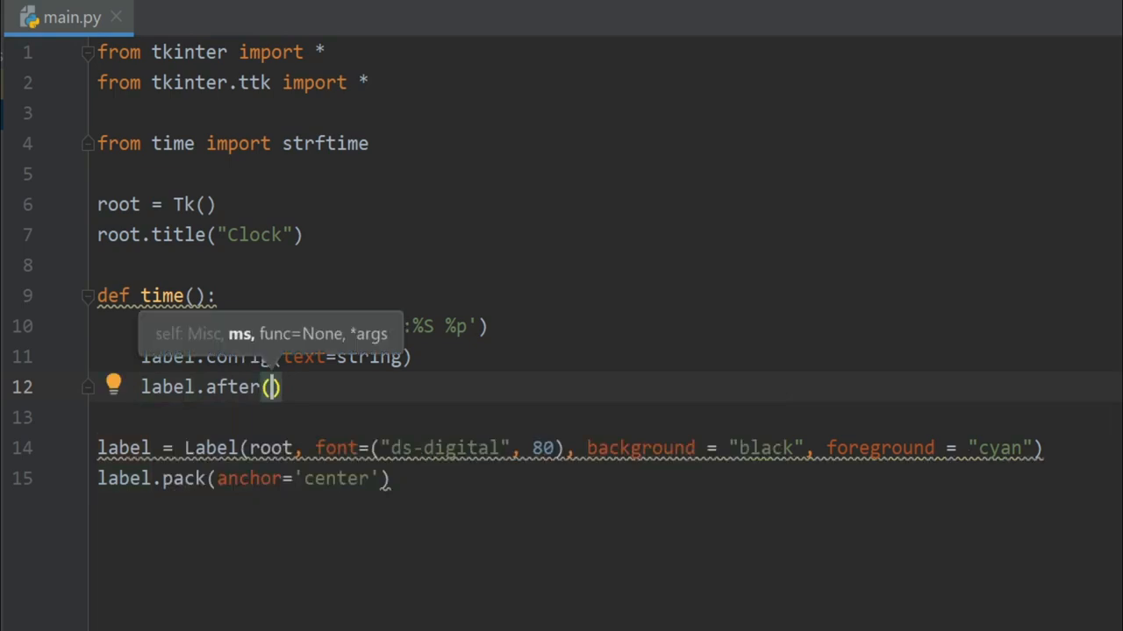
type("1000,")
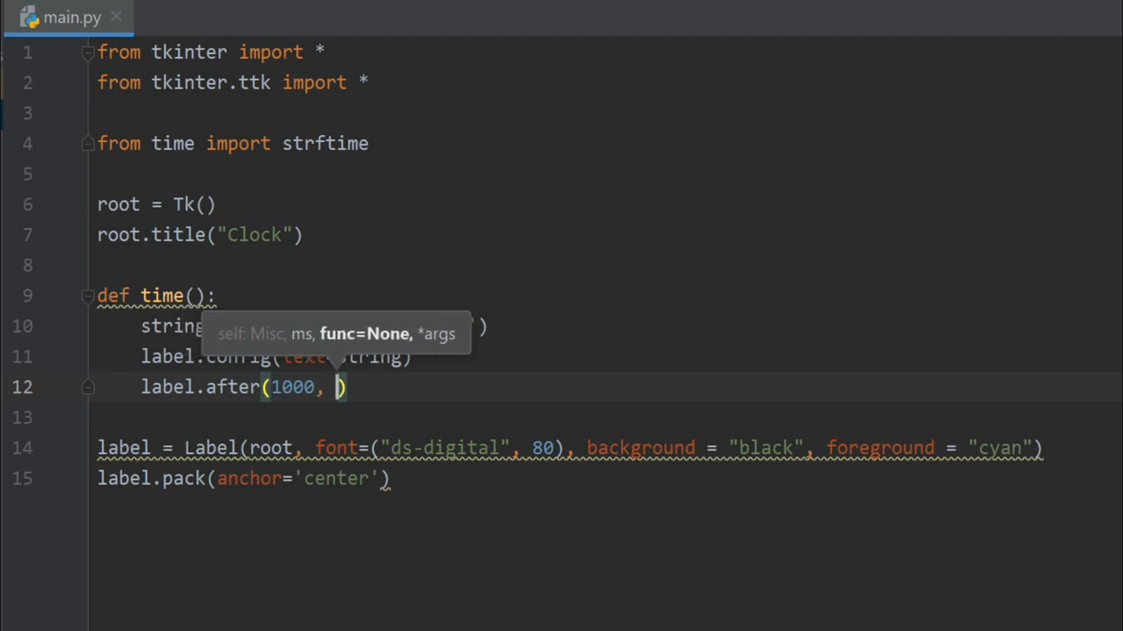
type("time()")
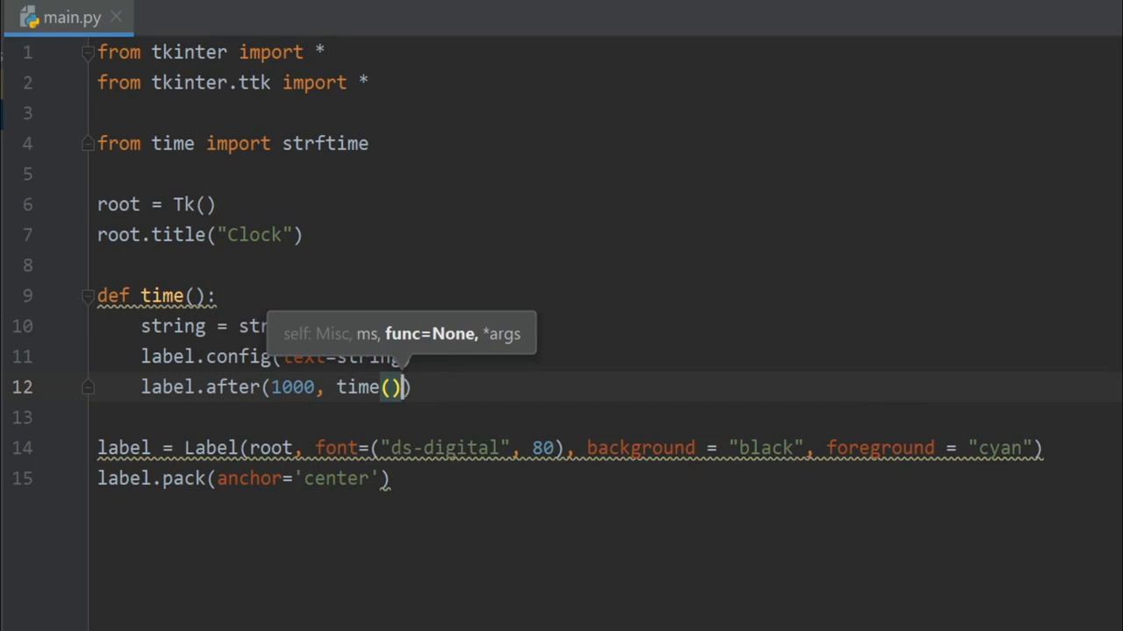
key("BackSpace")
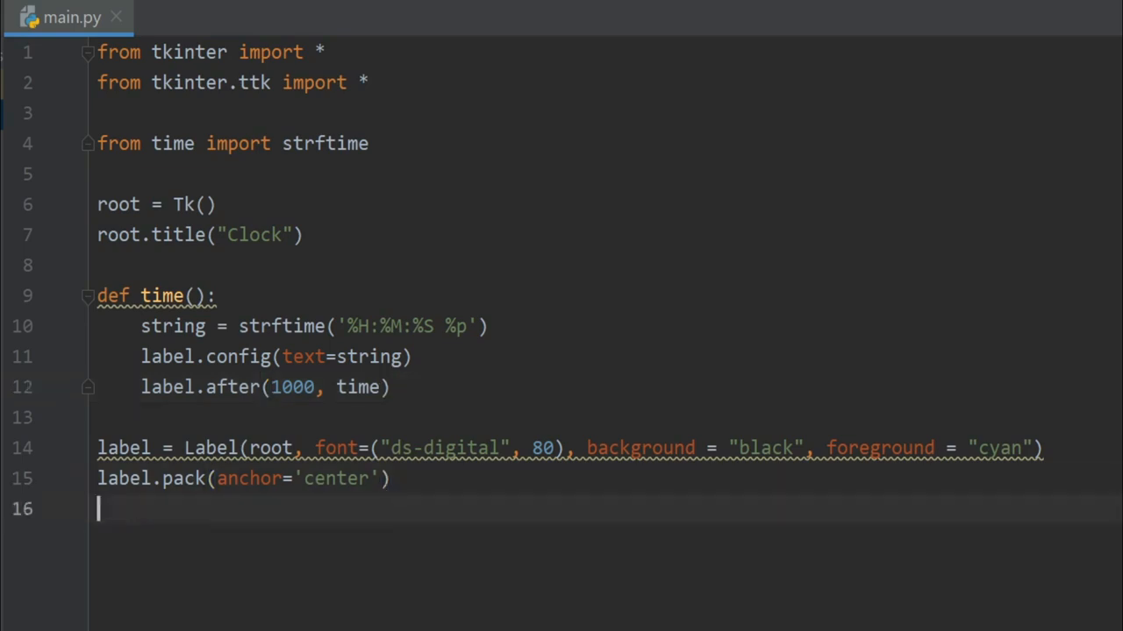
- Call time() after label.pack and finish the script with mainloop()
type("time(")
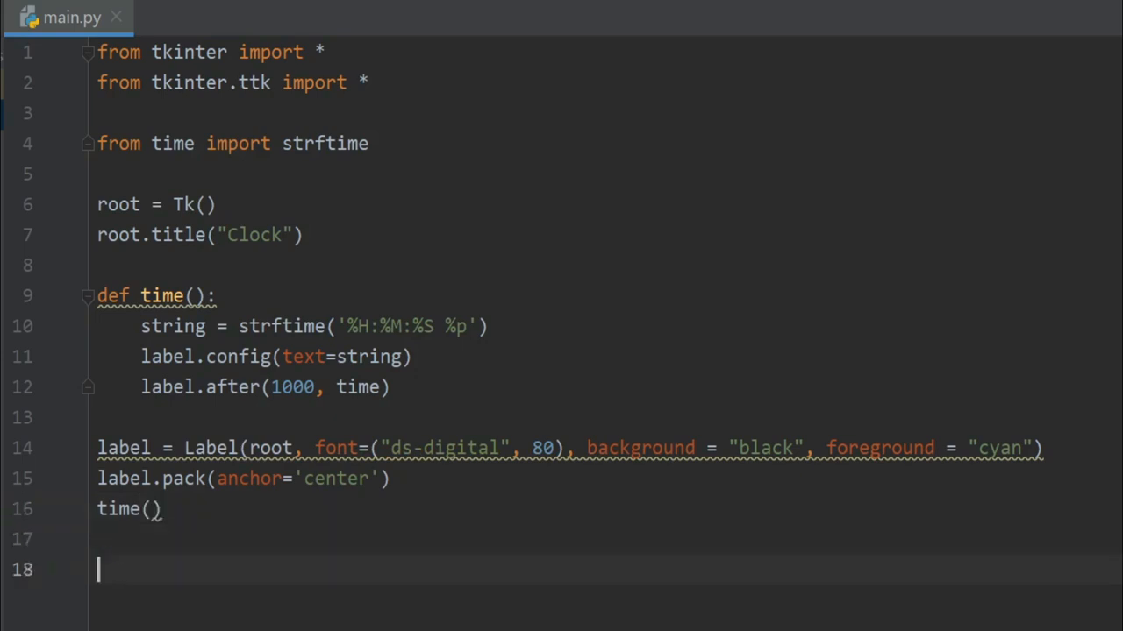
type("mainloop(")
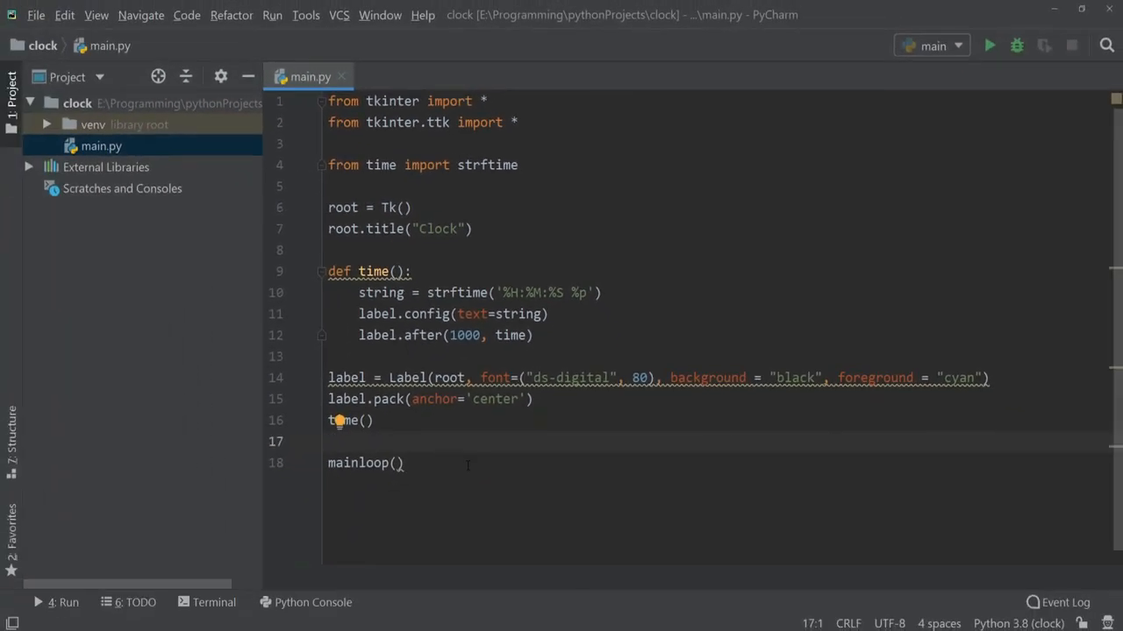
- Run 'main' from the editor context menu to launch the cyan-on-black Clock window
right_click(467, 464)
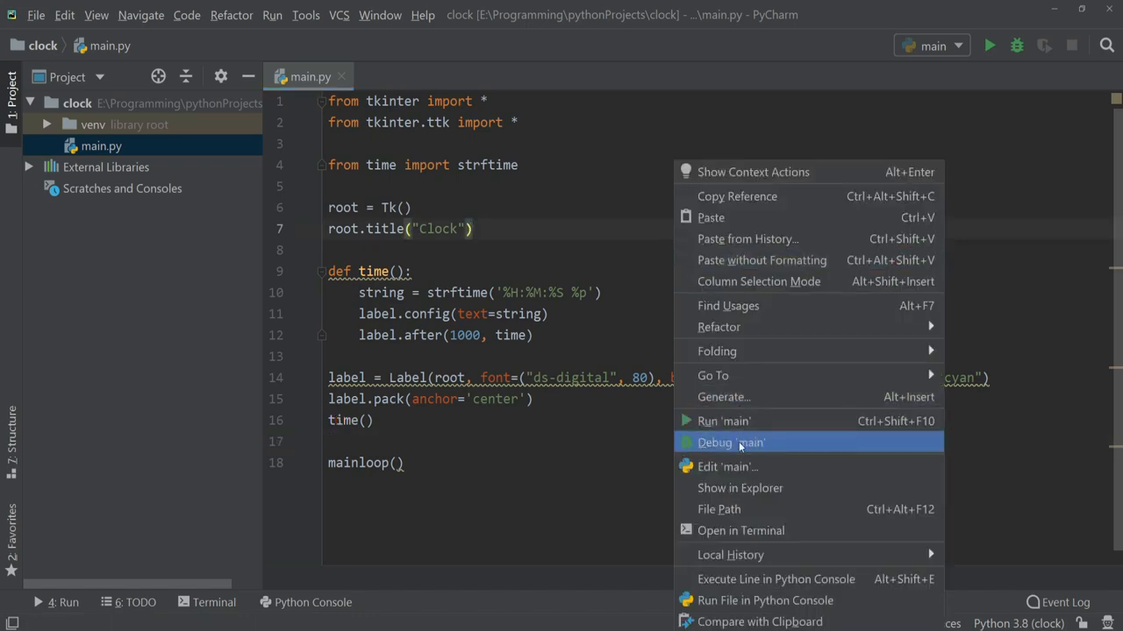
left_click(724, 421)
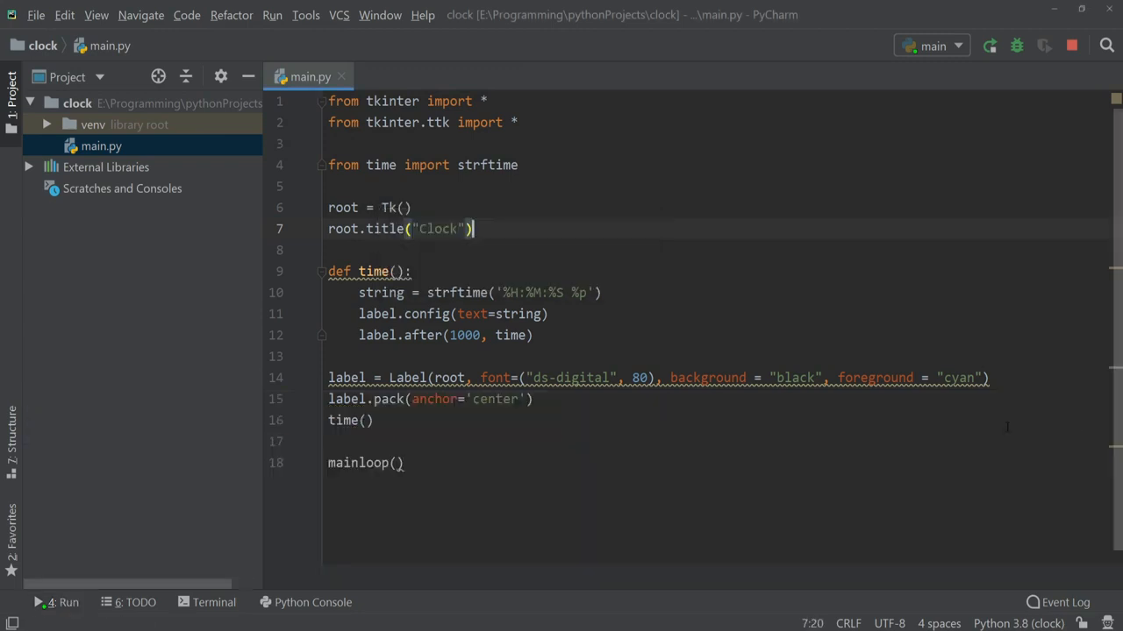
left_click(989, 46)
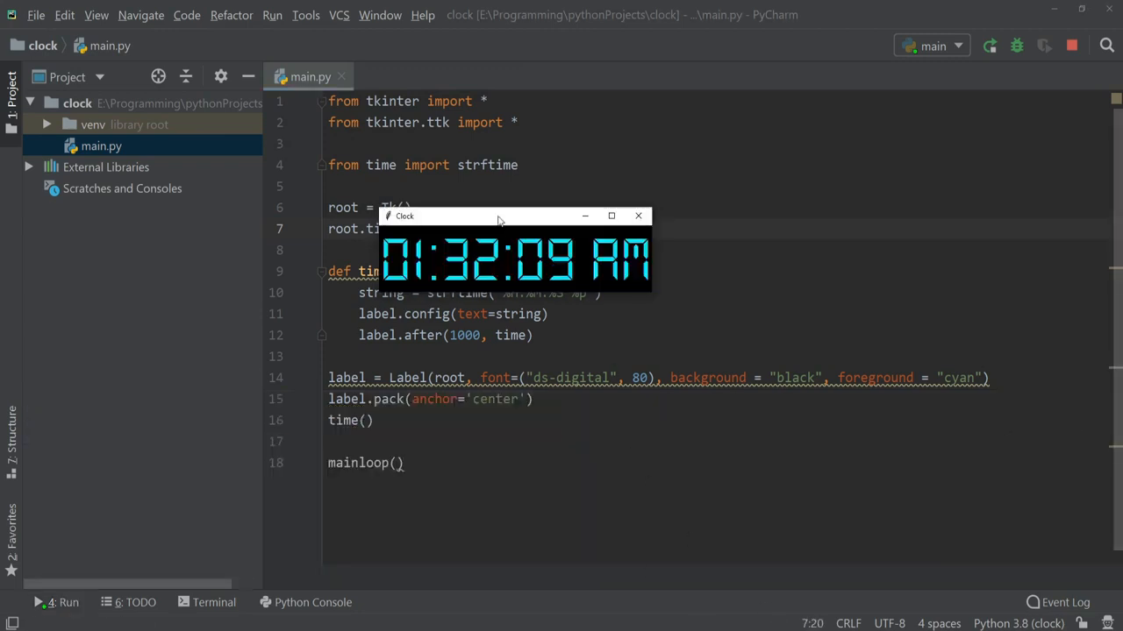